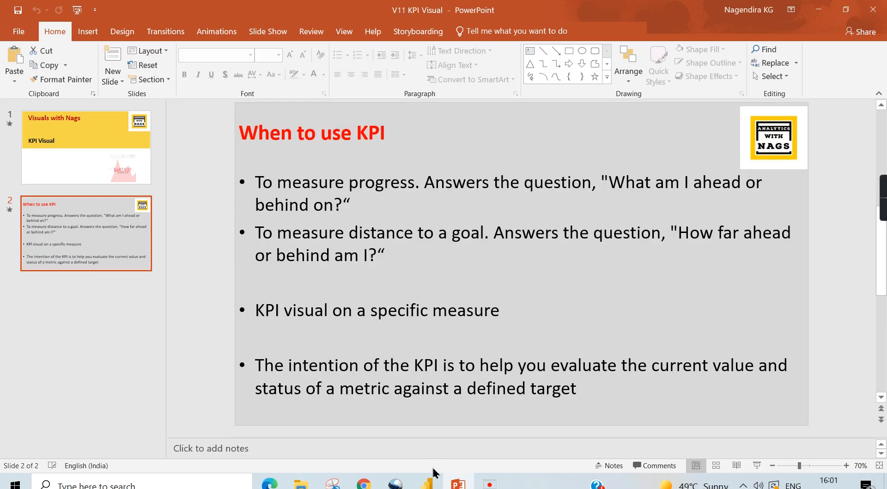
# Switch from the PowerPoint 'When to use KPI' slide to the Power BI KPI Chart report
pyautogui.click(426, 484)
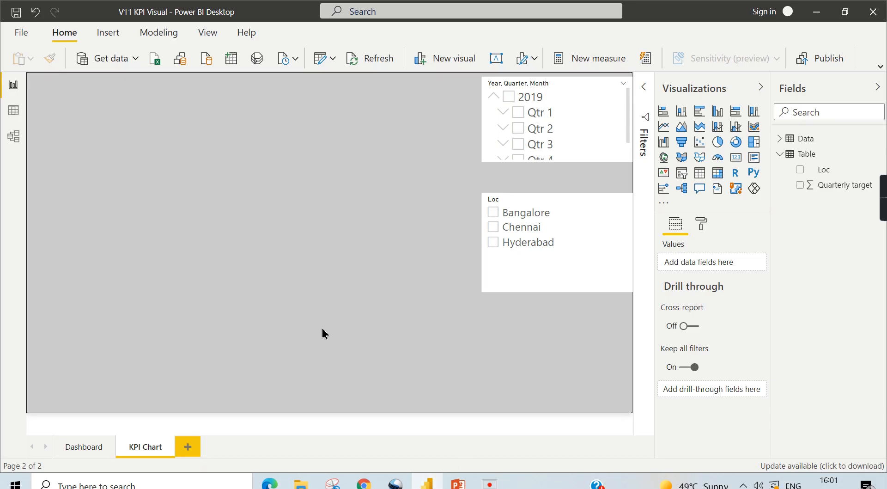
pyautogui.moveTo(160, 194)
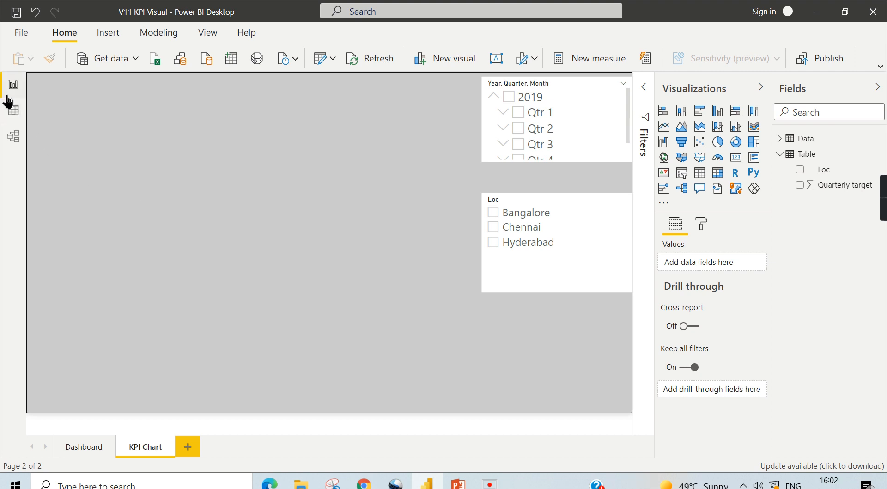
# In Data view, browse the Data sales table and the Table of city quarterly targets
pyautogui.click(13, 108)
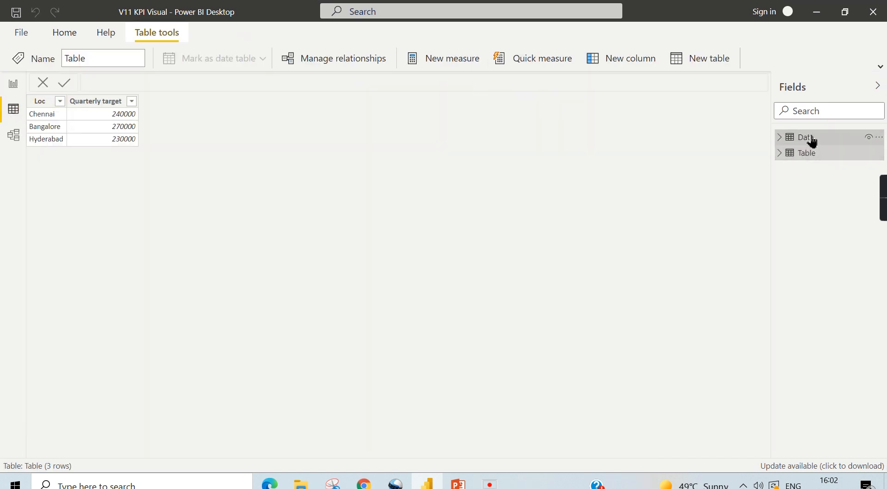
pyautogui.click(805, 137)
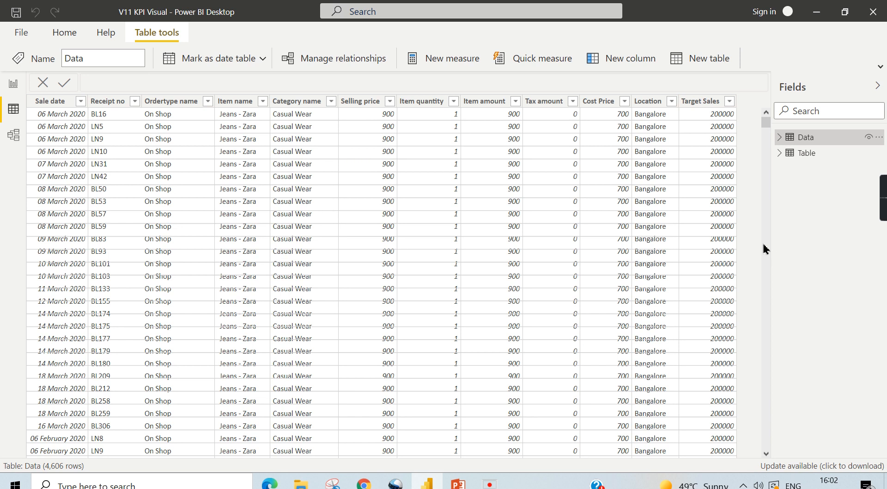
pyautogui.moveTo(43, 197)
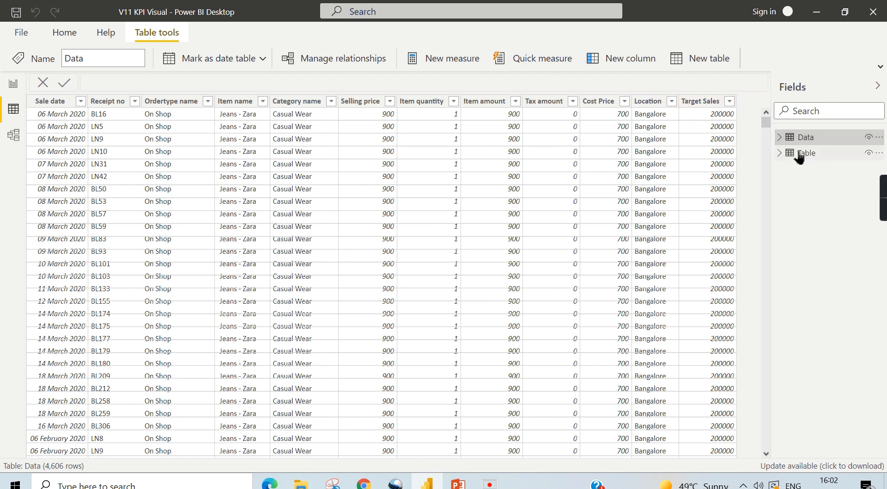
pyautogui.click(806, 153)
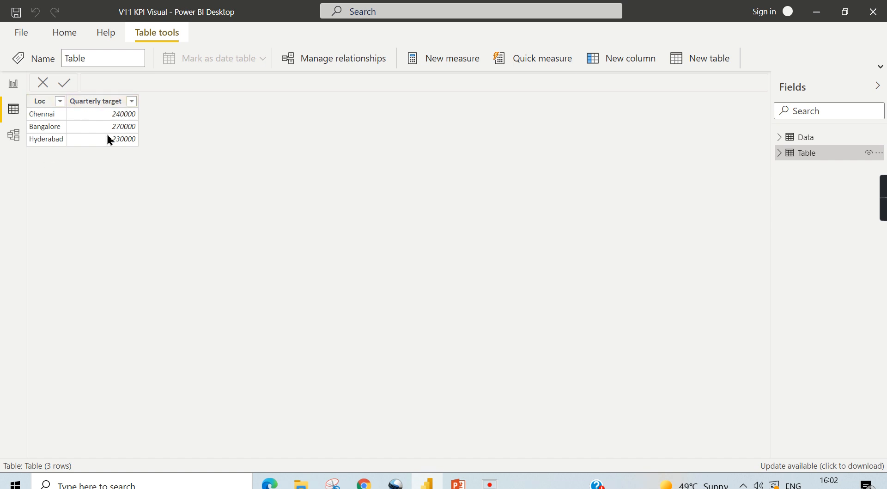
pyautogui.moveTo(93, 145)
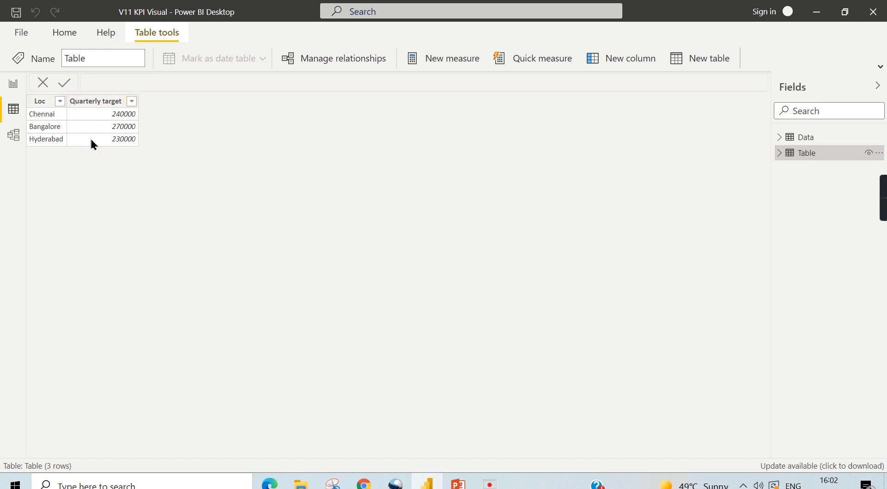
pyautogui.click(95, 100)
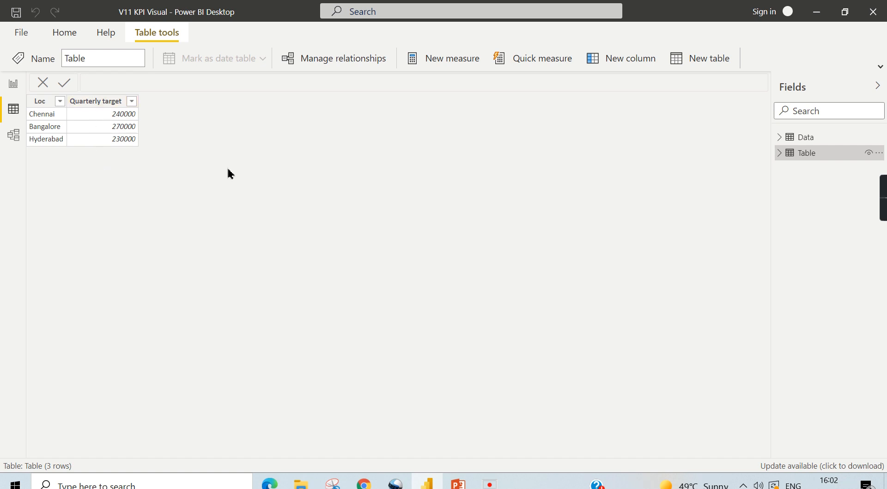
pyautogui.moveTo(127, 182)
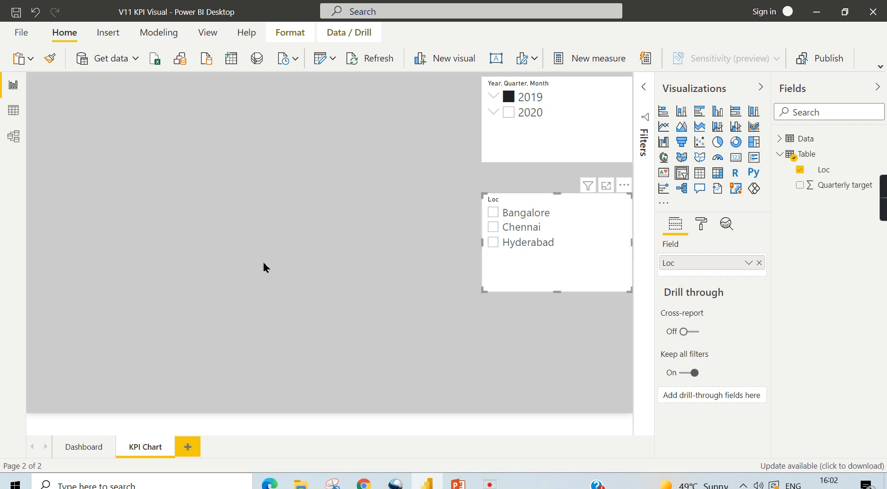
pyautogui.moveTo(89, 141)
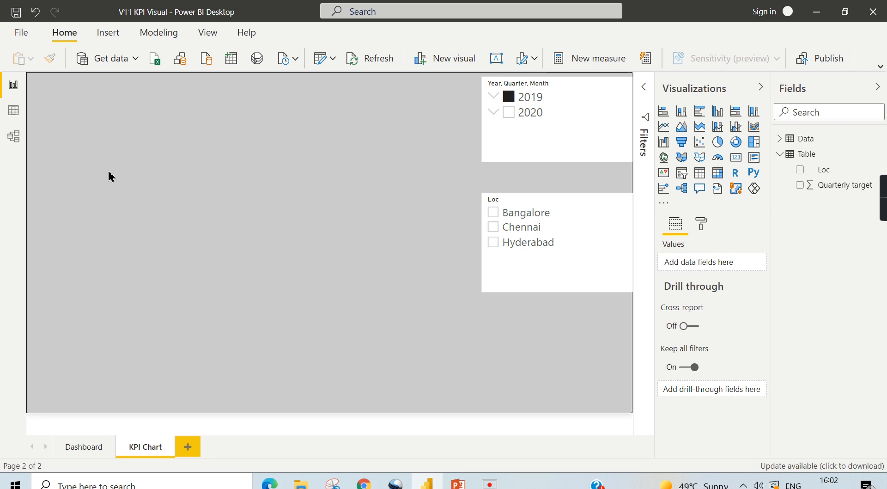
pyautogui.moveTo(317, 208)
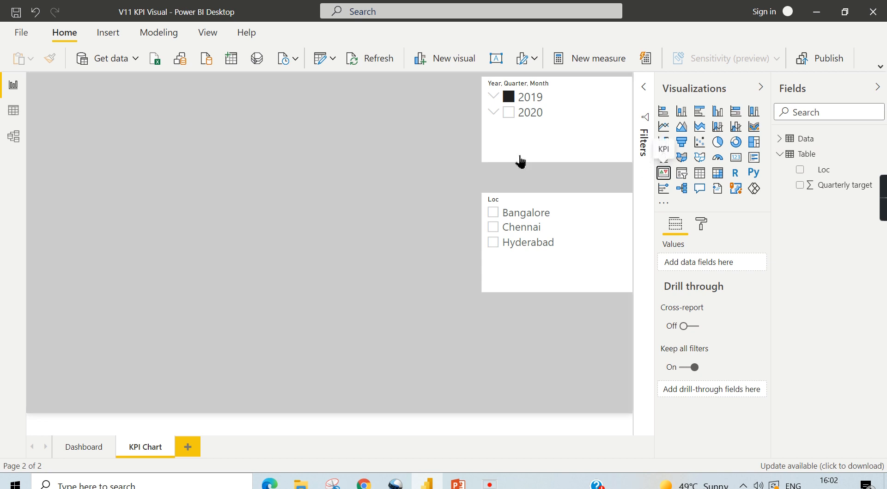
# Add a KPI with Item amount as indicator, Quarterly target as goal, and Quarter trend axis
pyautogui.click(663, 172)
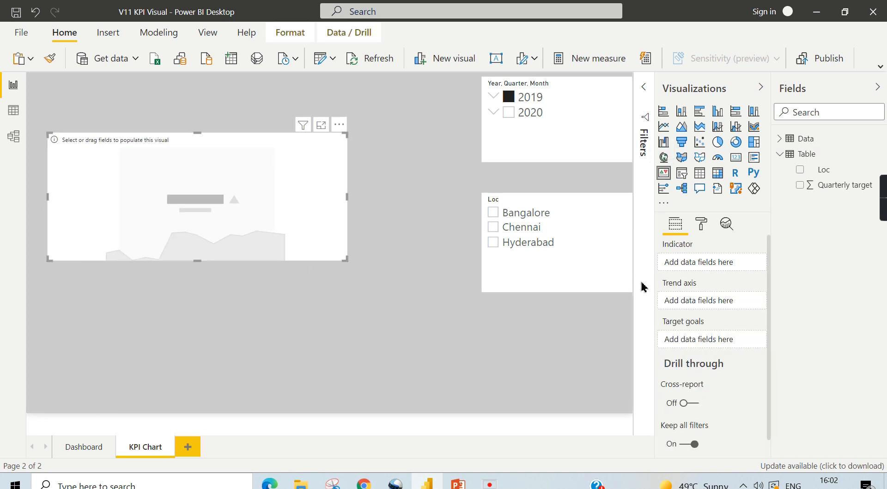
pyautogui.moveTo(681, 341)
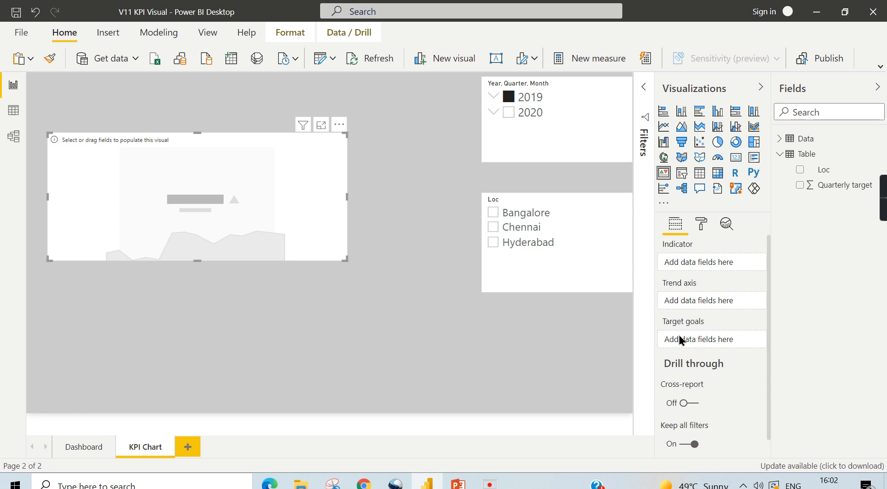
pyautogui.click(804, 139)
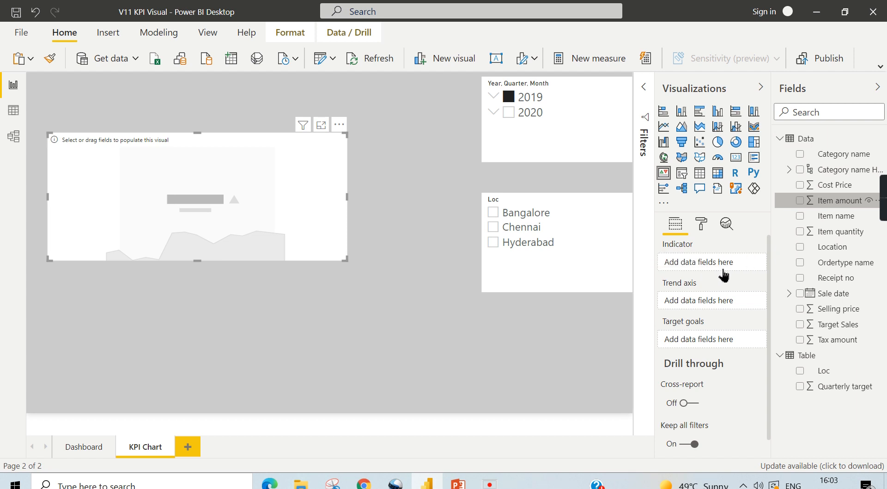
pyautogui.click(800, 200)
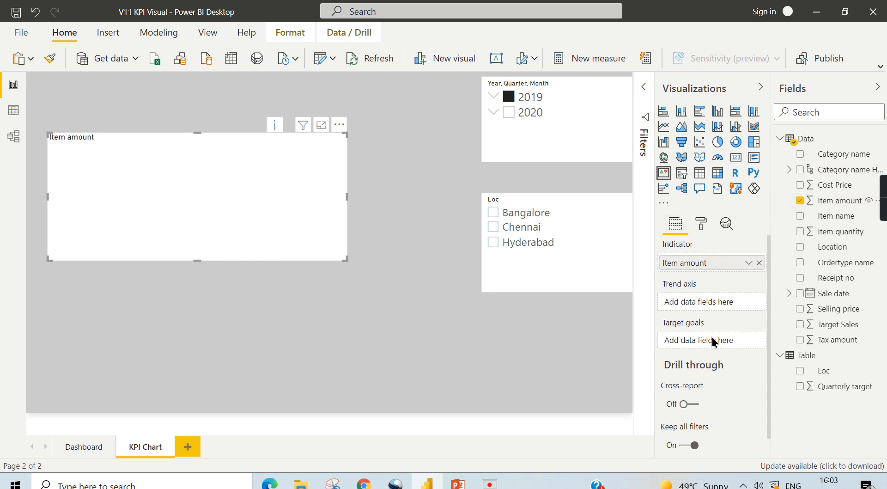
pyautogui.moveTo(847, 379)
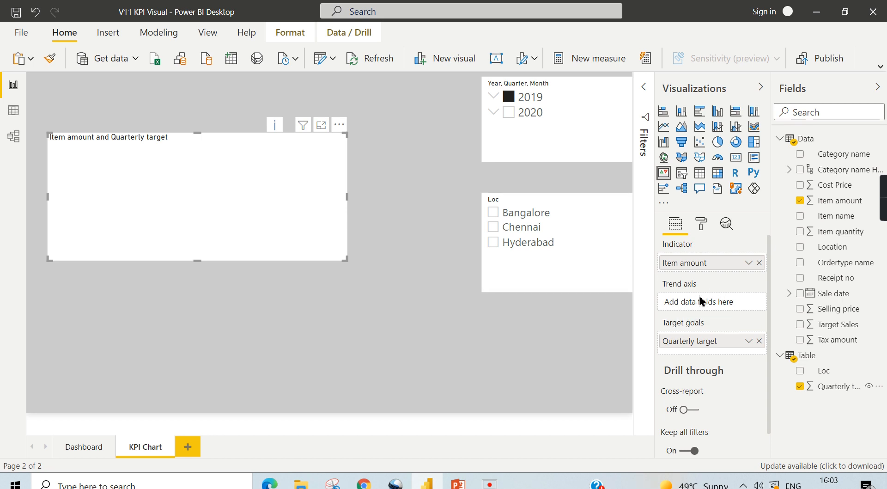
pyautogui.moveTo(701, 301)
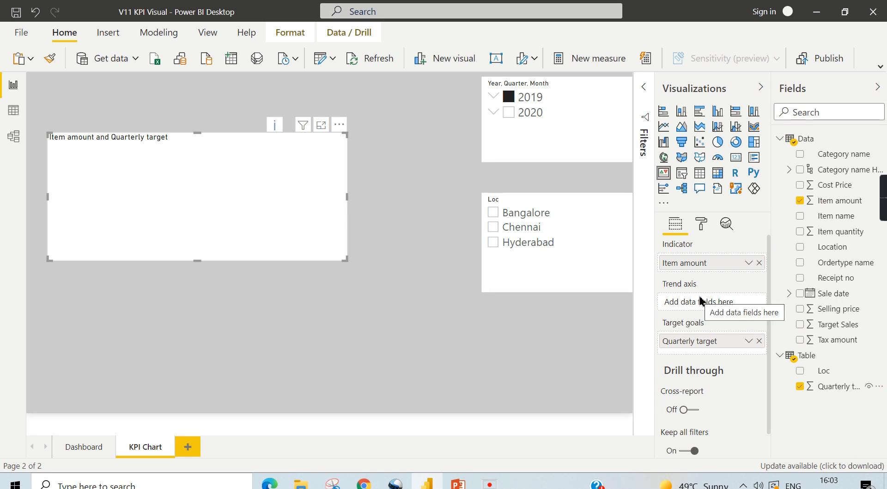
pyautogui.moveTo(703, 359)
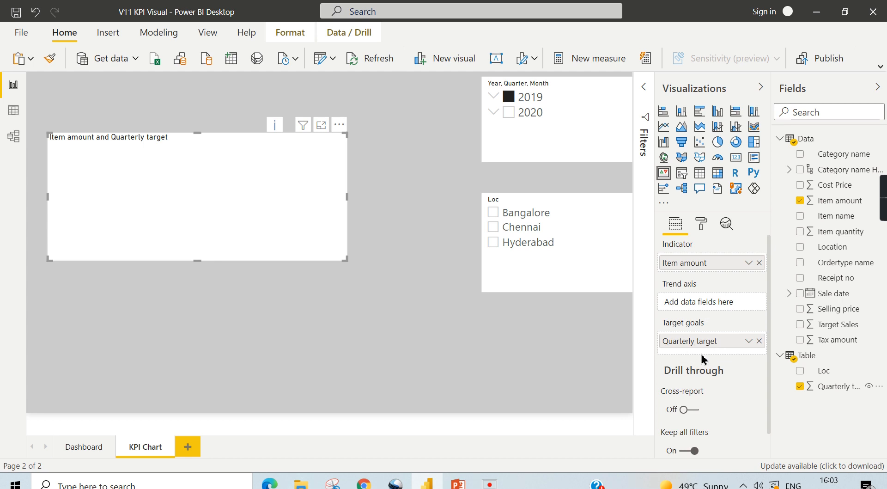
pyautogui.moveTo(703, 302)
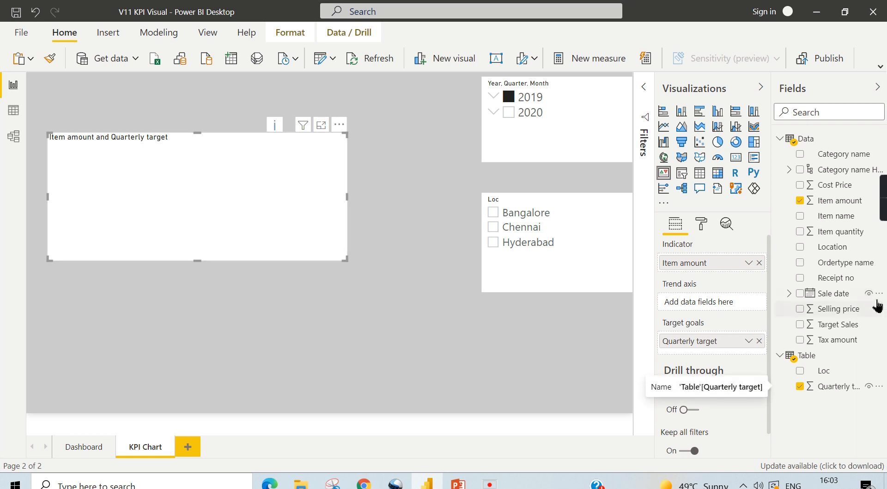
pyautogui.moveTo(771, 313)
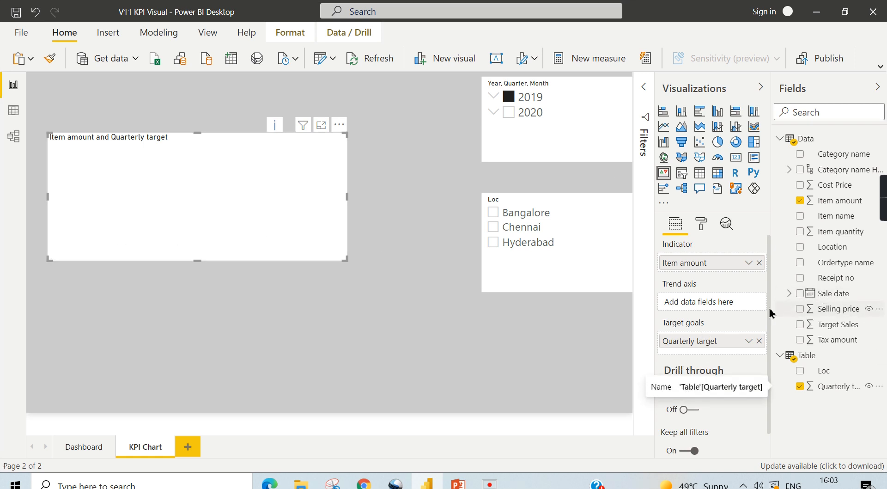
pyautogui.moveTo(798, 297)
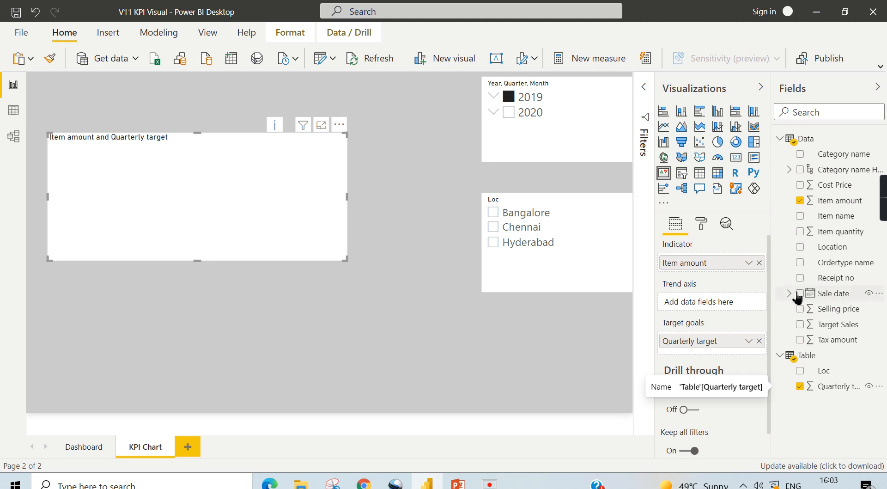
pyautogui.click(789, 293)
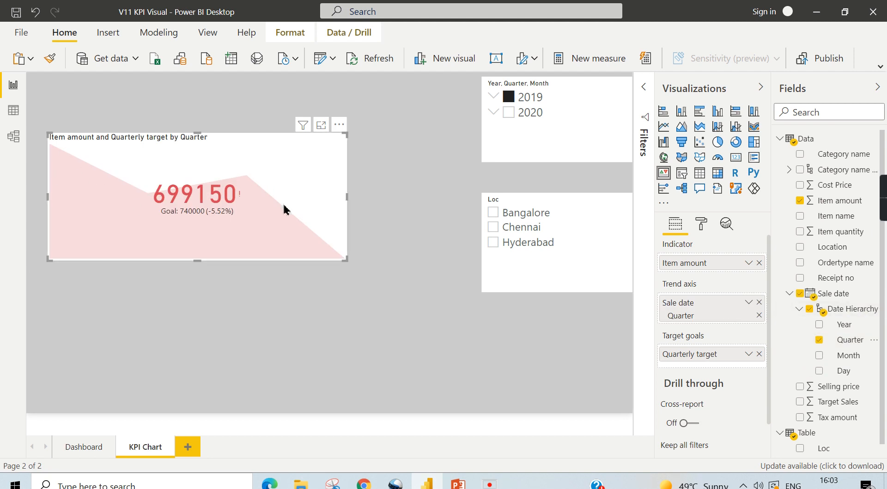
pyautogui.moveTo(360, 282)
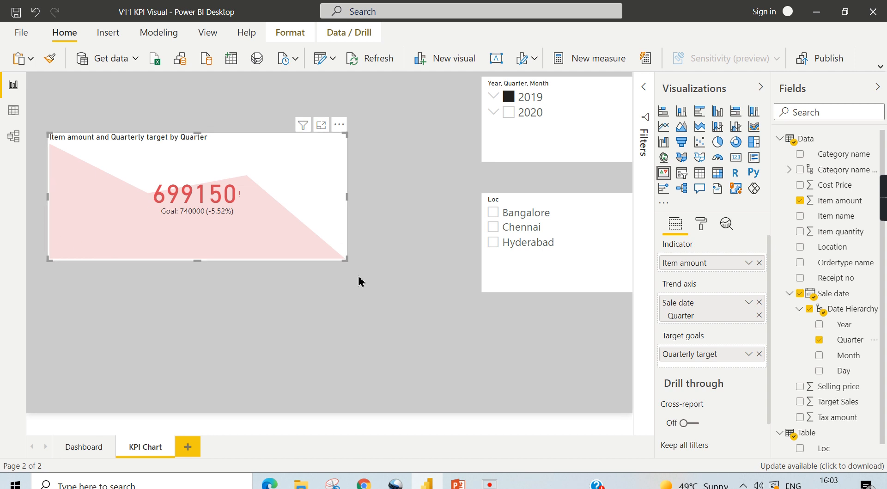
pyautogui.moveTo(211, 242)
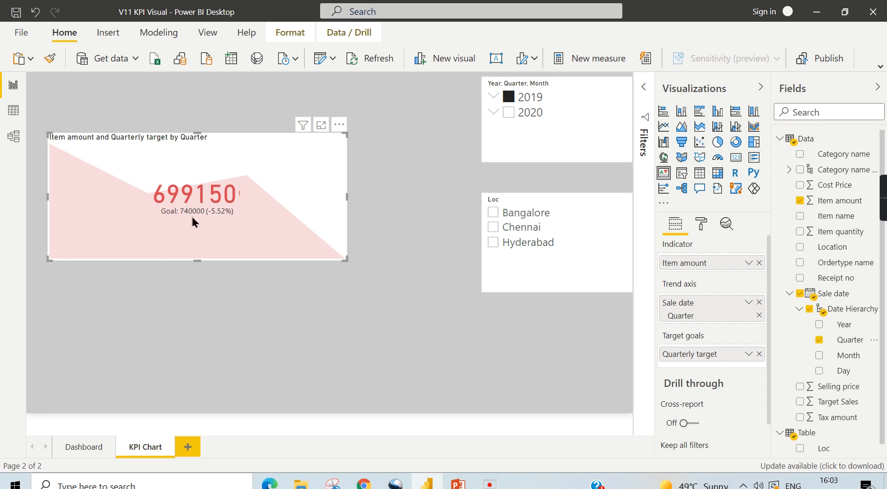
pyautogui.moveTo(166, 229)
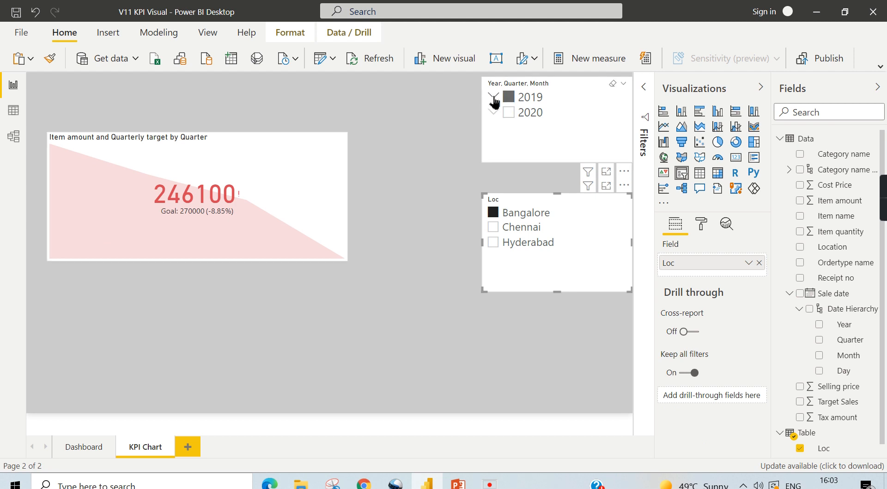
# Expand 2019 in the date slicer and exclude Qtr 4 from the filter
pyautogui.click(494, 97)
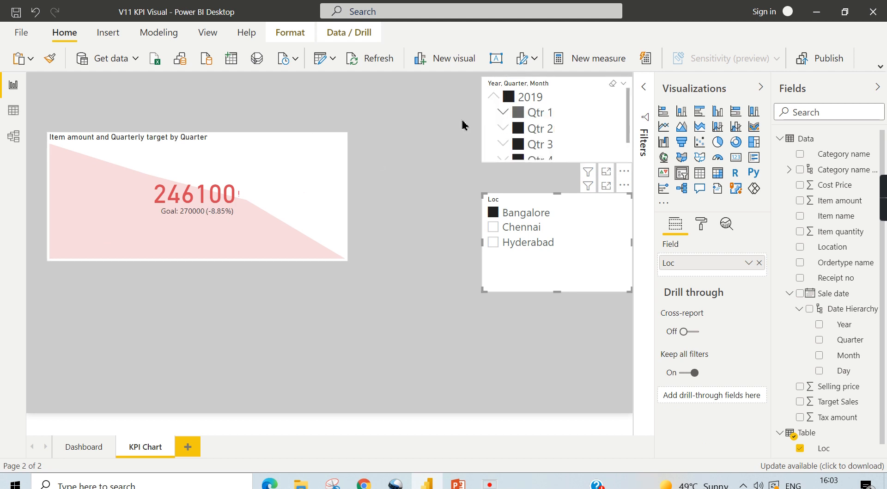
pyautogui.moveTo(294, 234)
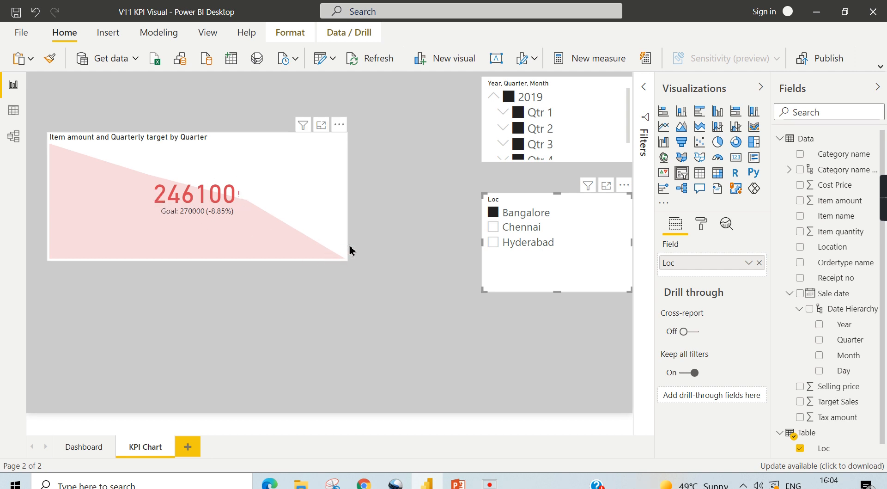
pyautogui.scroll(-3)
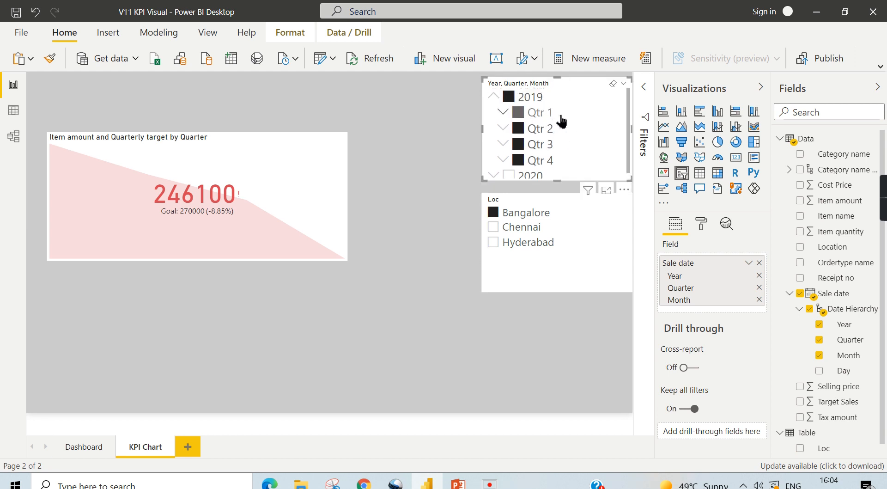
pyautogui.moveTo(517, 160)
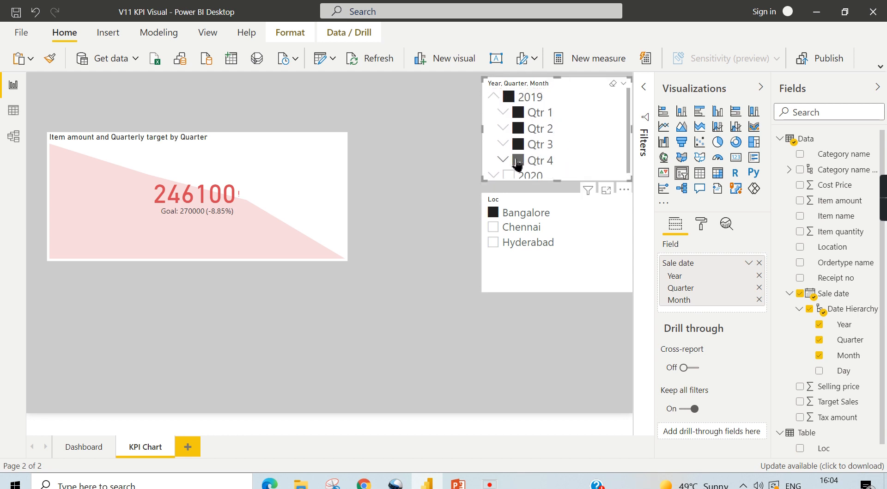
pyautogui.click(517, 160)
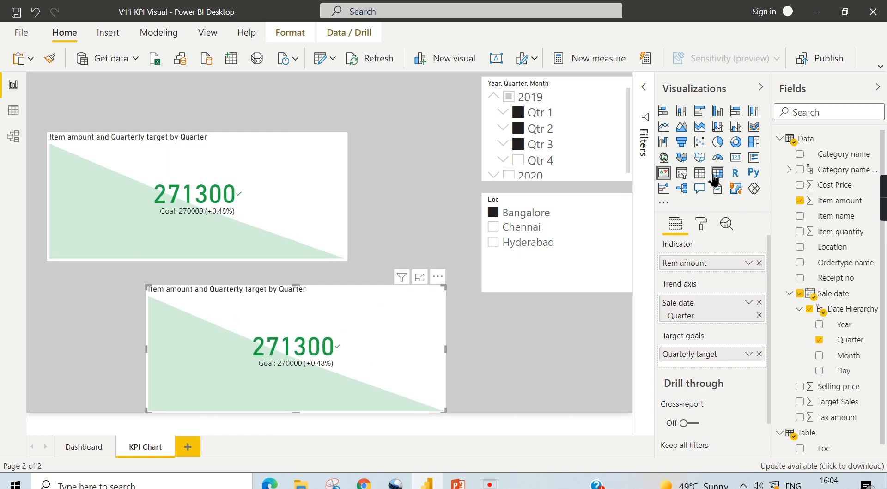
# Convert the KPI copy into a table with 15 pt values text, then change slicer selections
pyautogui.click(717, 172)
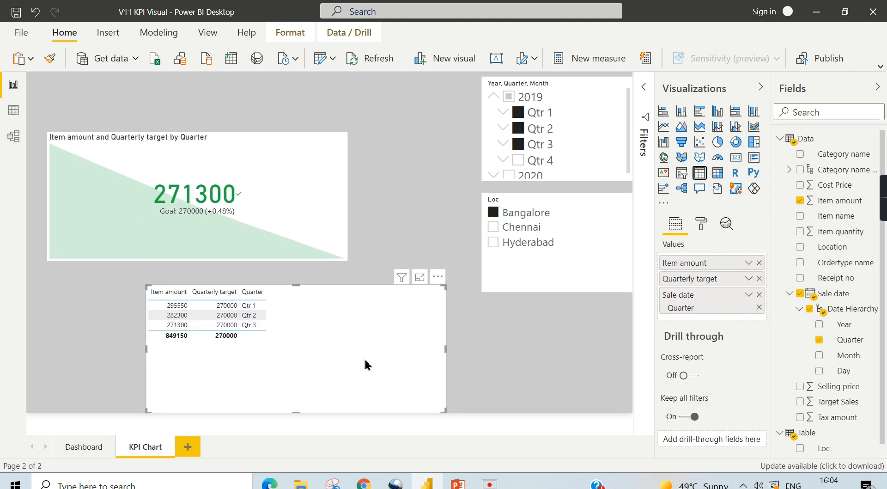
pyautogui.click(701, 224)
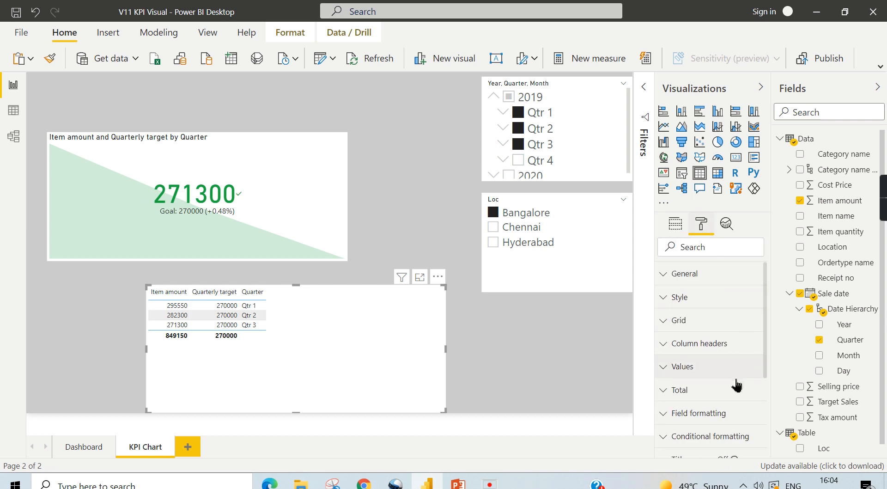
pyautogui.click(674, 222)
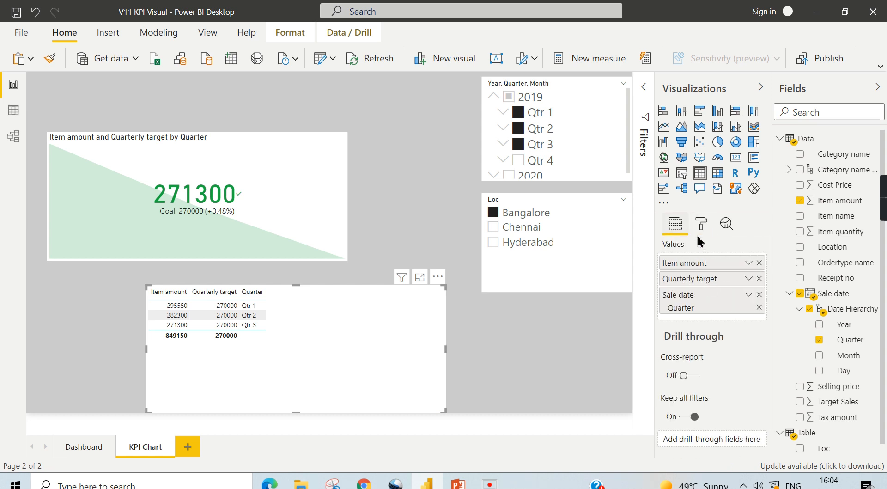
pyautogui.click(701, 224)
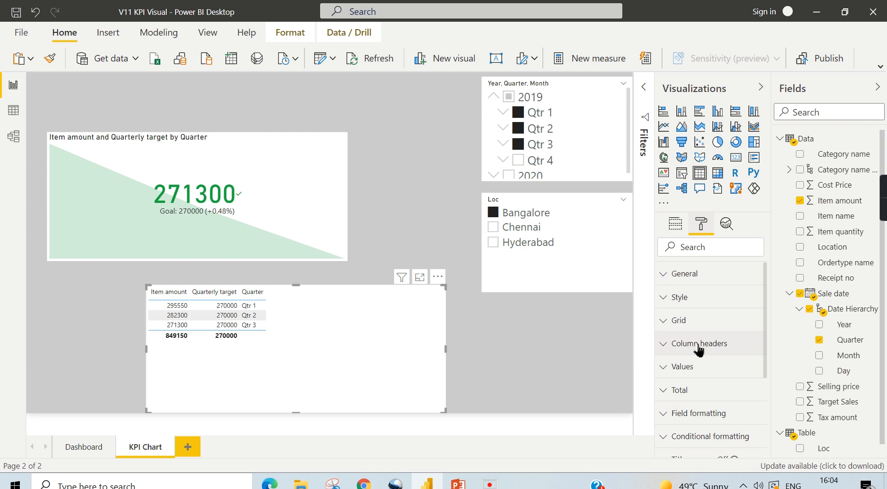
pyautogui.click(698, 343)
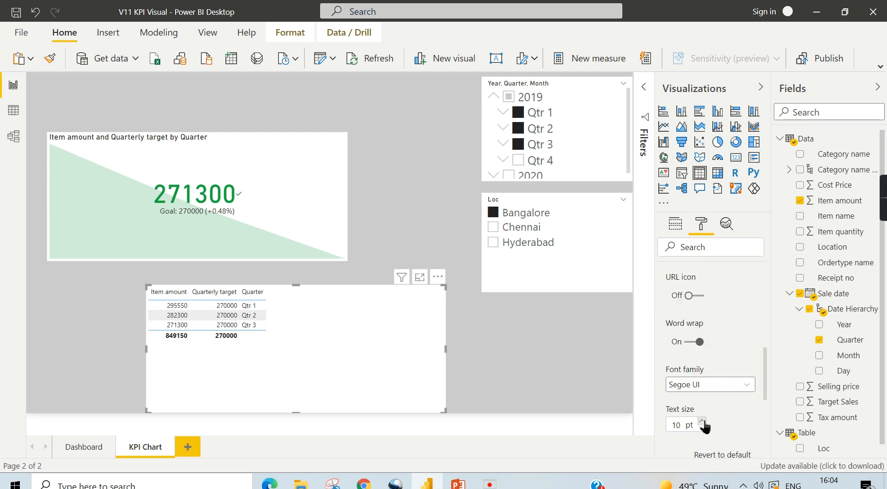
pyautogui.click(703, 421)
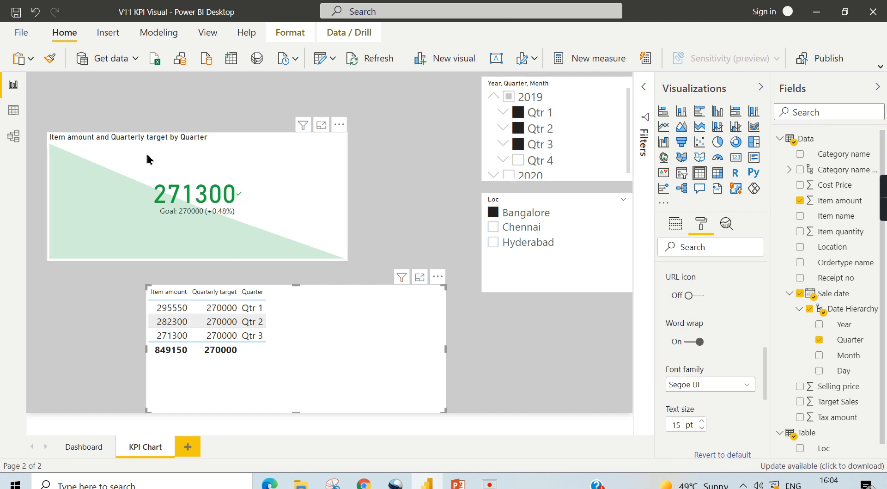
pyautogui.moveTo(82, 153)
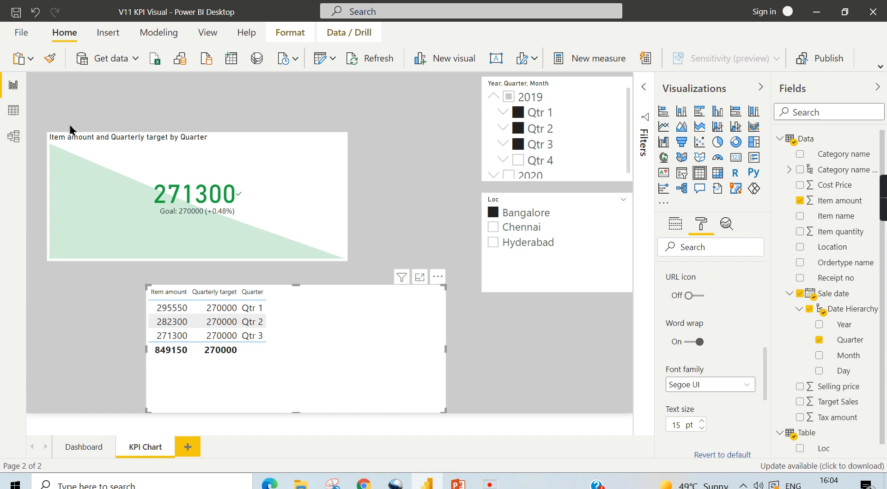
pyautogui.click(171, 320)
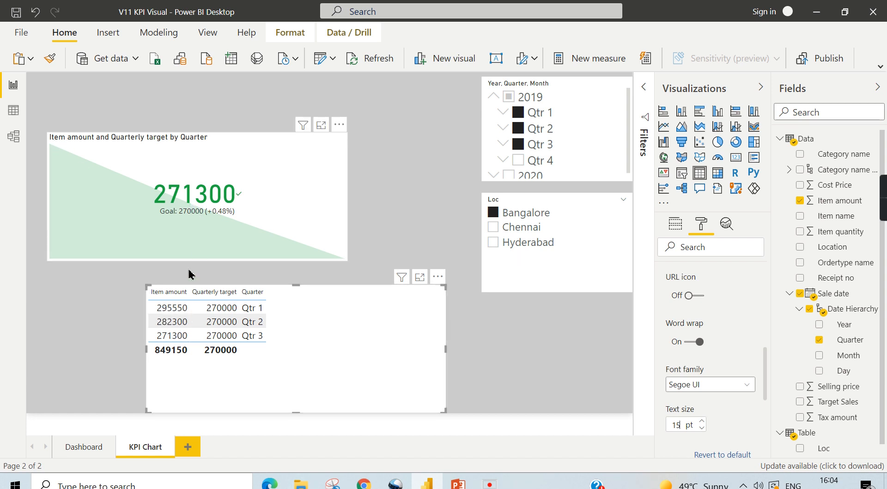
pyautogui.click(171, 335)
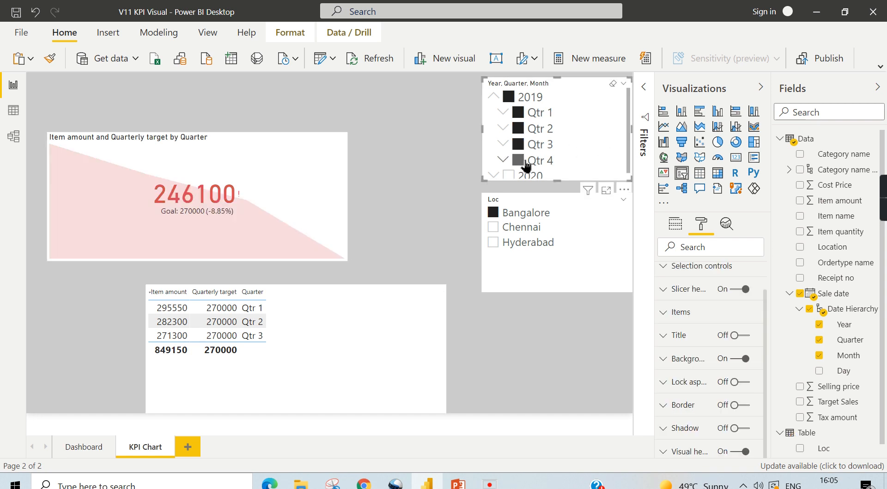
# Re-include Qtr 4 in the date filter, then select the KPI to review its fields
pyautogui.click(517, 160)
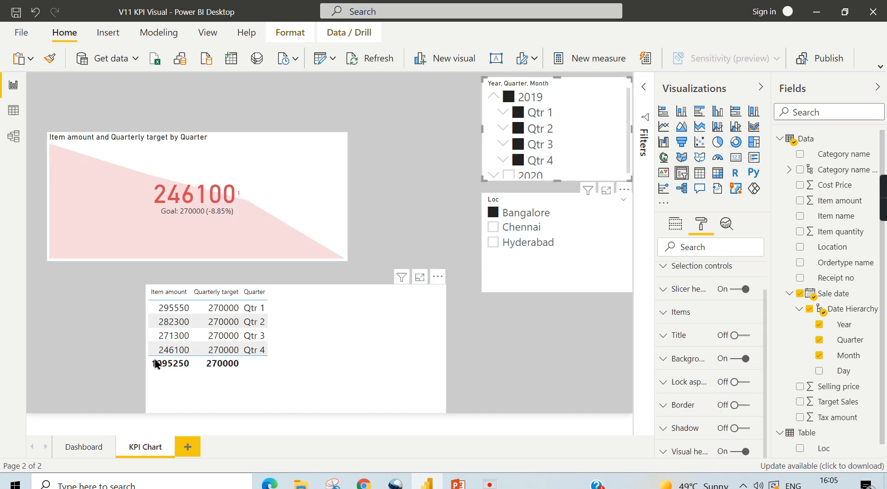
pyautogui.click(170, 350)
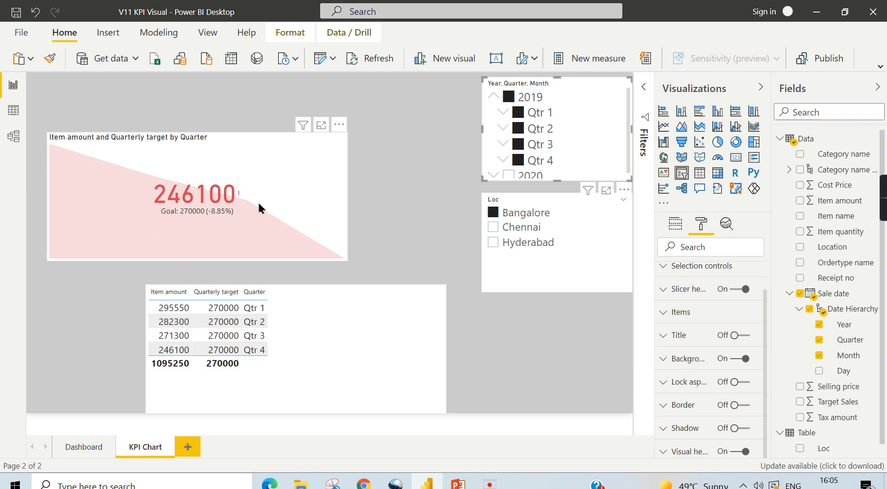
pyautogui.moveTo(143, 203)
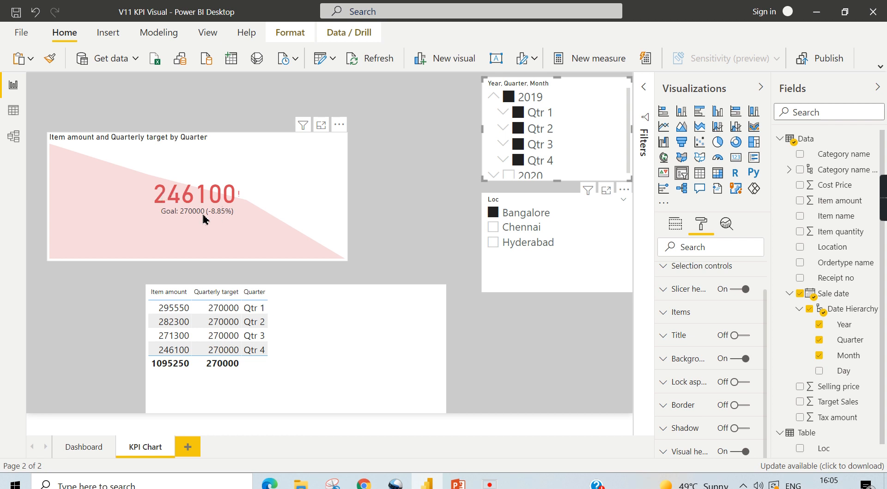
pyautogui.moveTo(209, 224)
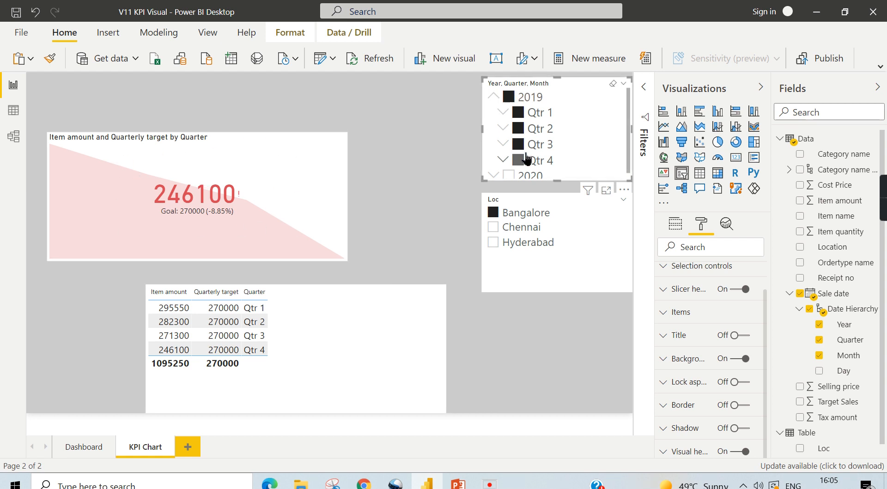
pyautogui.click(675, 224)
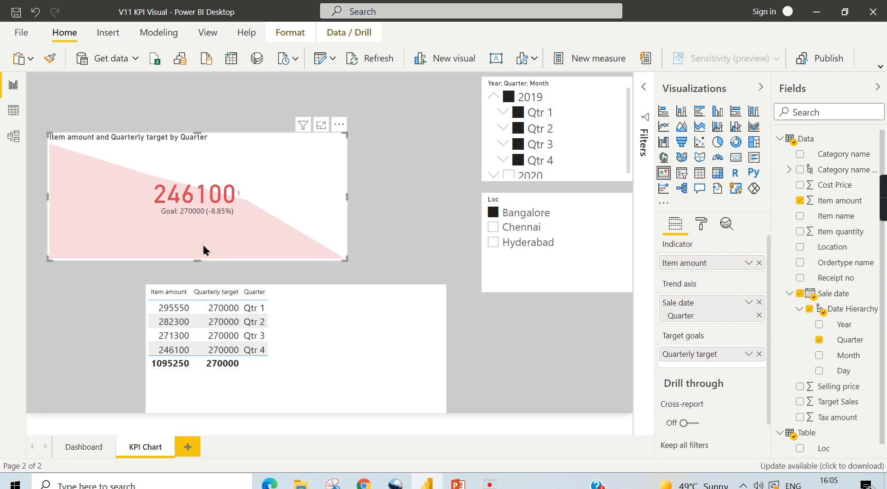
pyautogui.moveTo(209, 220)
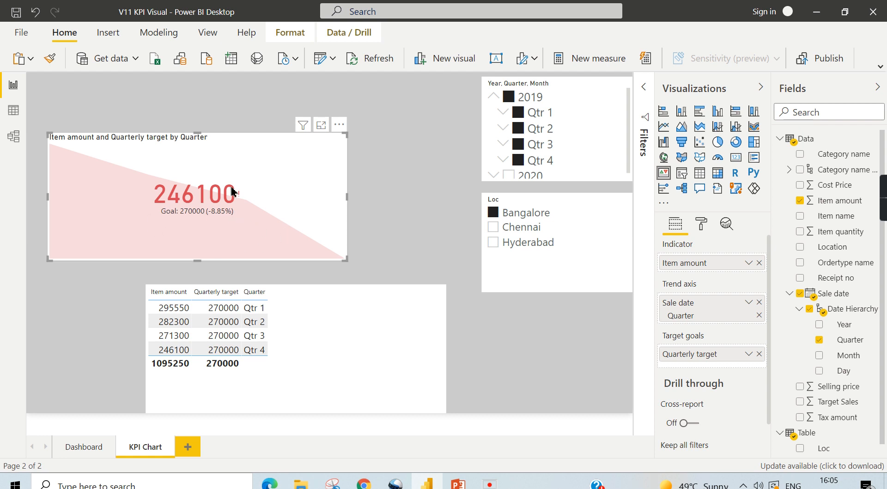
pyautogui.moveTo(198, 219)
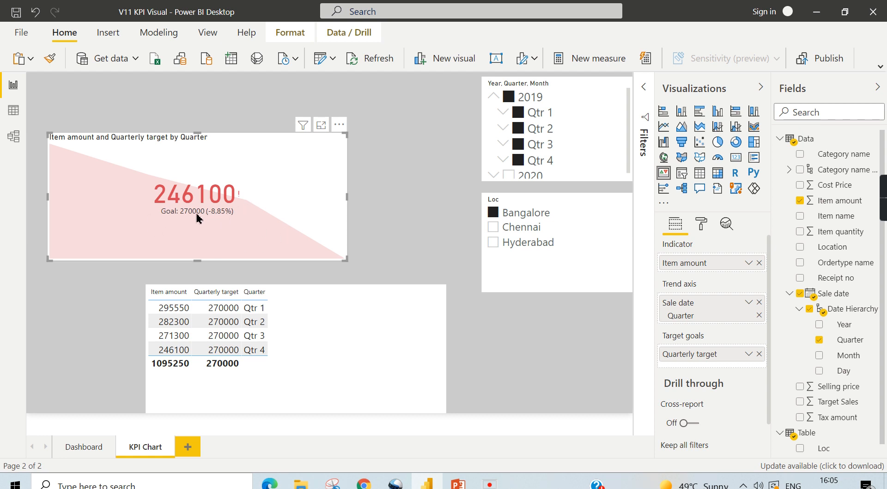
pyautogui.moveTo(214, 221)
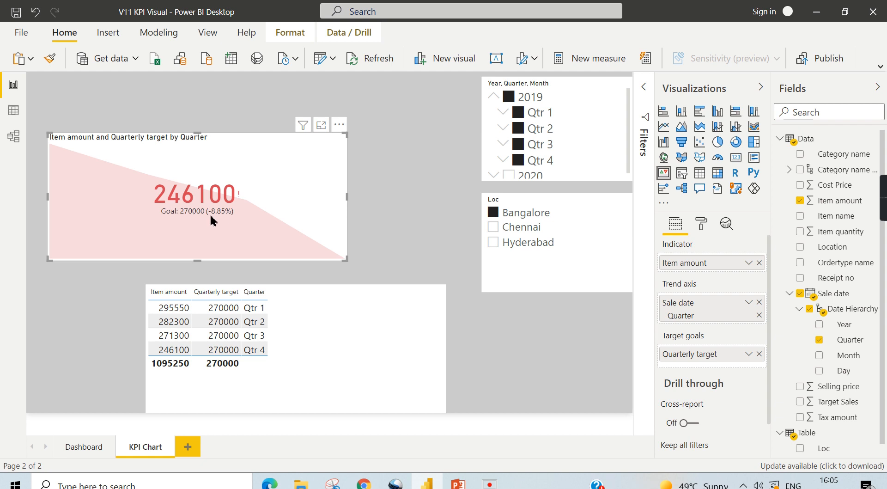
pyautogui.moveTo(237, 218)
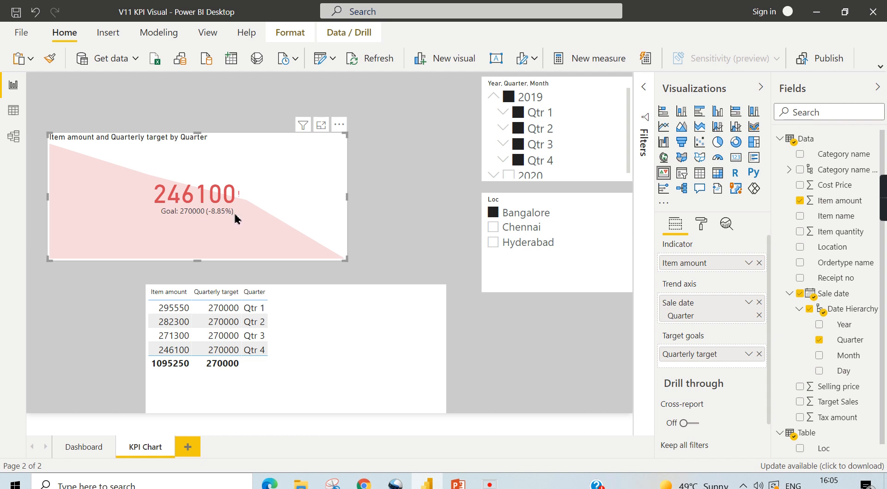
pyautogui.moveTo(258, 181)
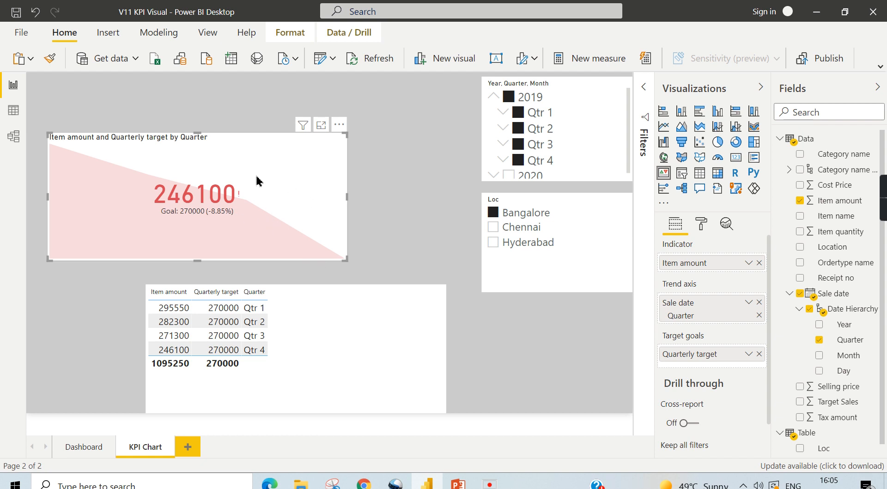
pyautogui.moveTo(690, 308)
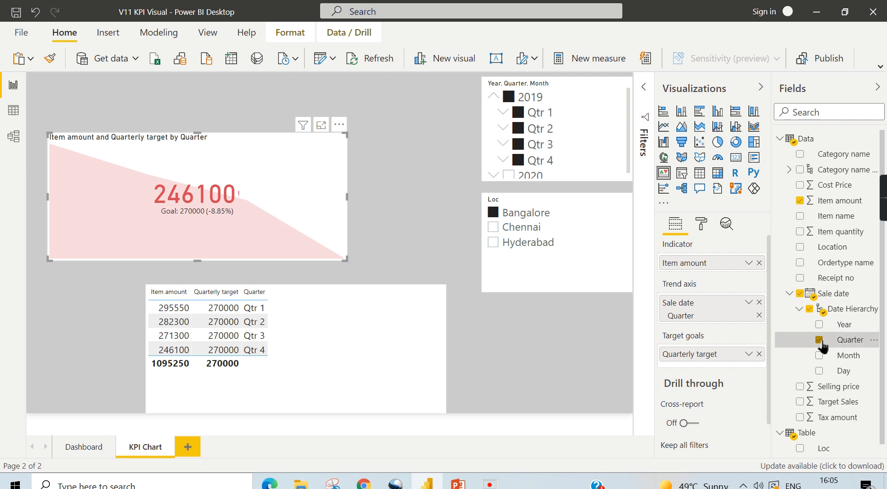
# Try Month instead of Quarter on the KPI trend axis and expand Qtr 4 in the slicer
pyautogui.click(820, 355)
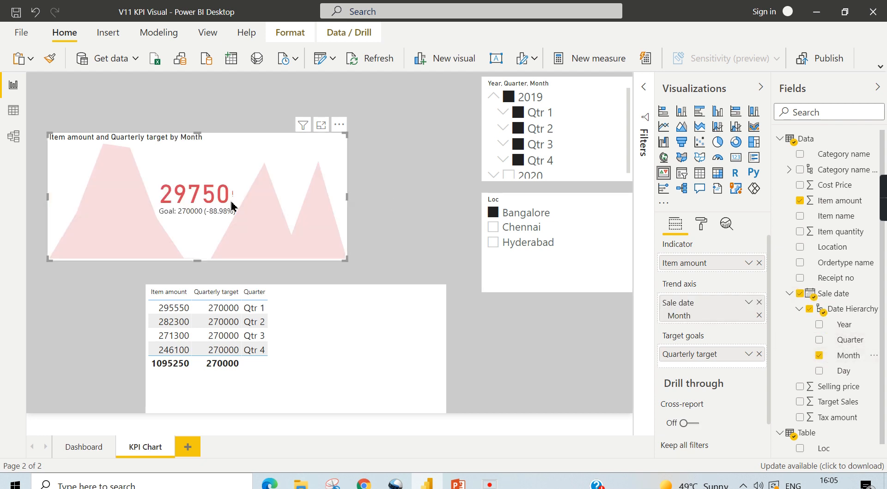
pyautogui.moveTo(301, 242)
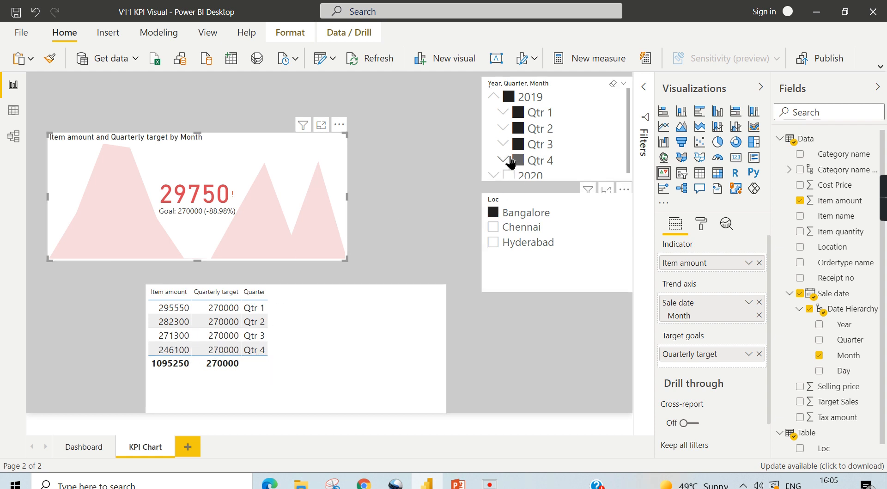
pyautogui.click(502, 161)
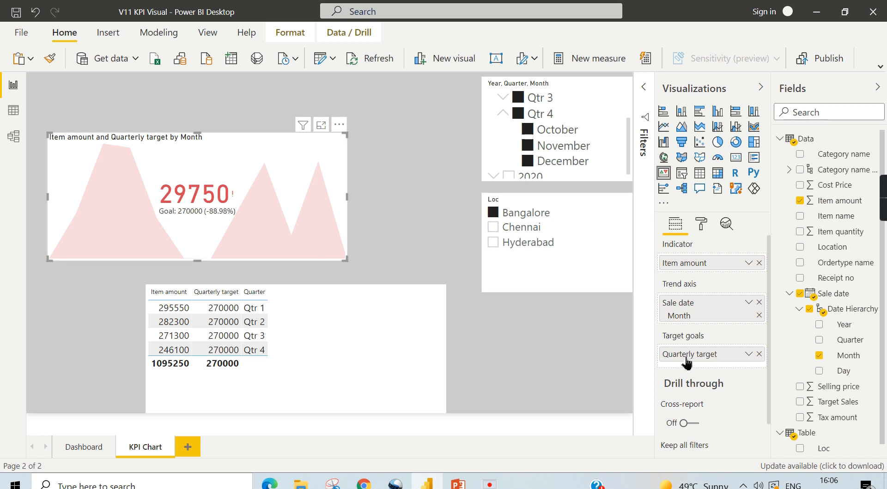
pyautogui.moveTo(713, 326)
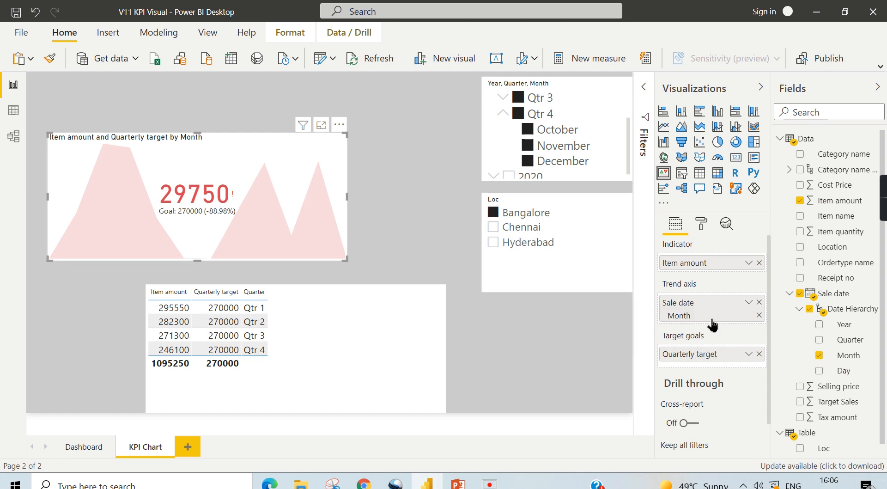
pyautogui.moveTo(671, 323)
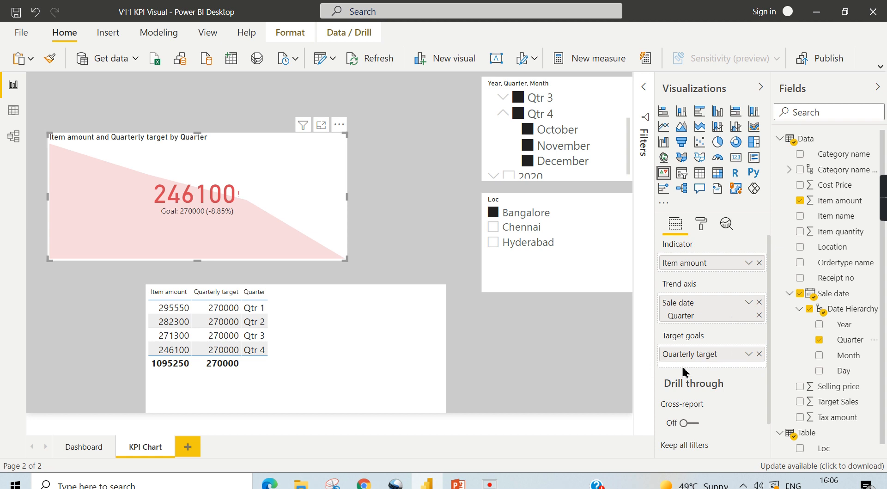
pyautogui.moveTo(685, 358)
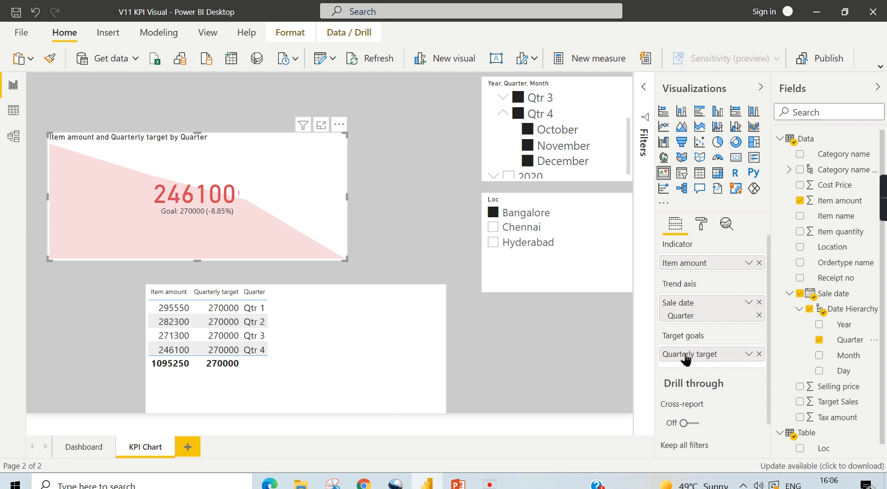
pyautogui.moveTo(695, 368)
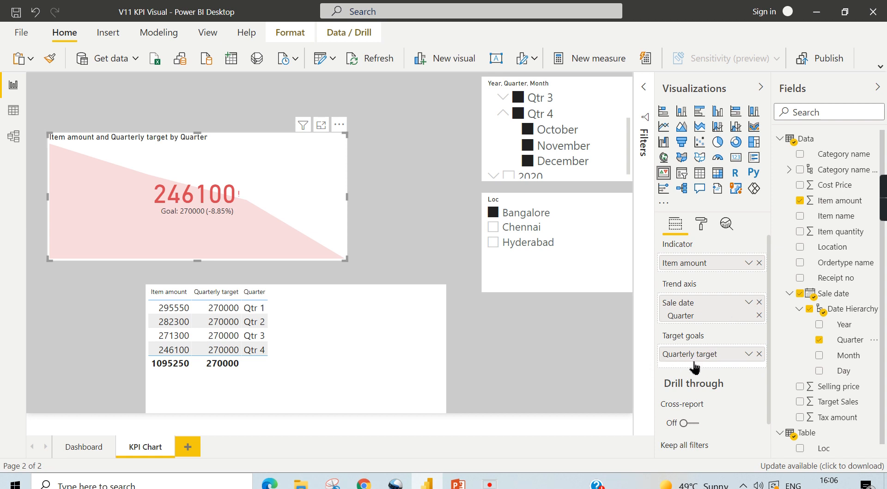
pyautogui.moveTo(373, 255)
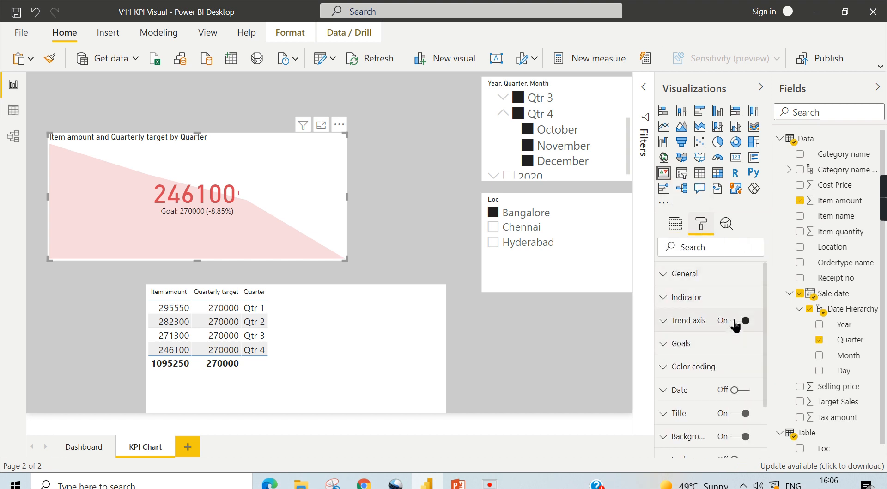
pyautogui.click(746, 320)
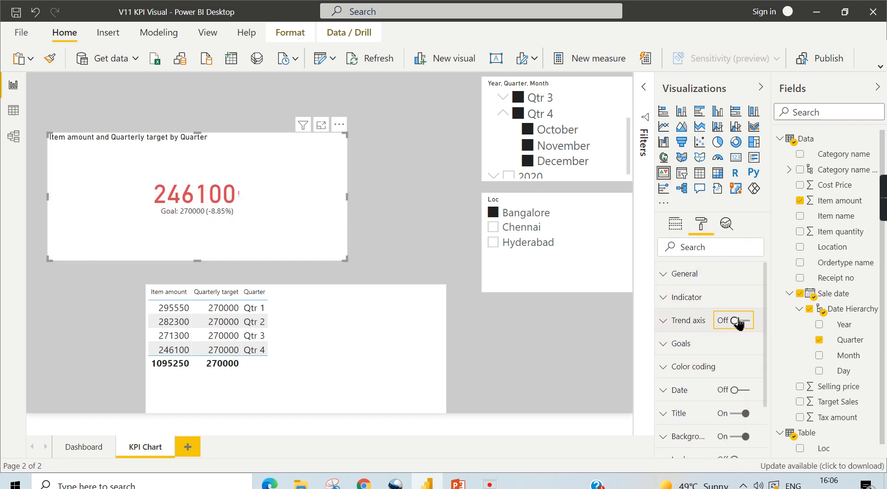
pyautogui.click(732, 320)
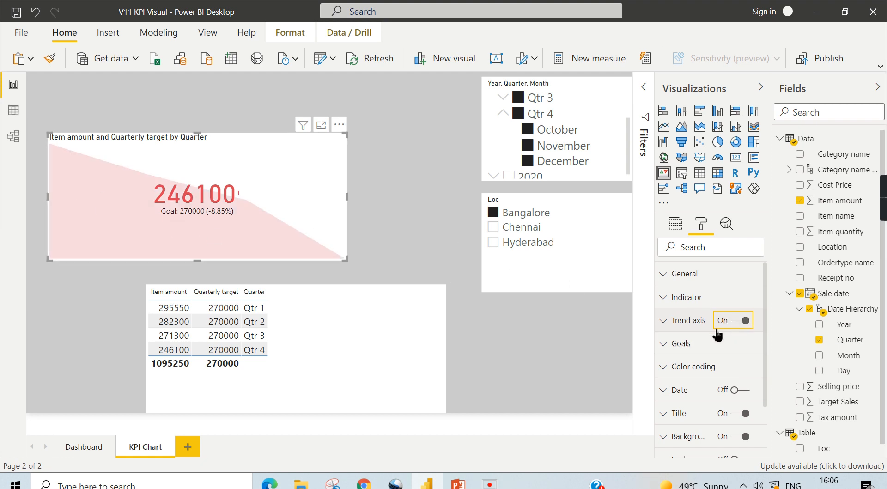
pyautogui.click(681, 343)
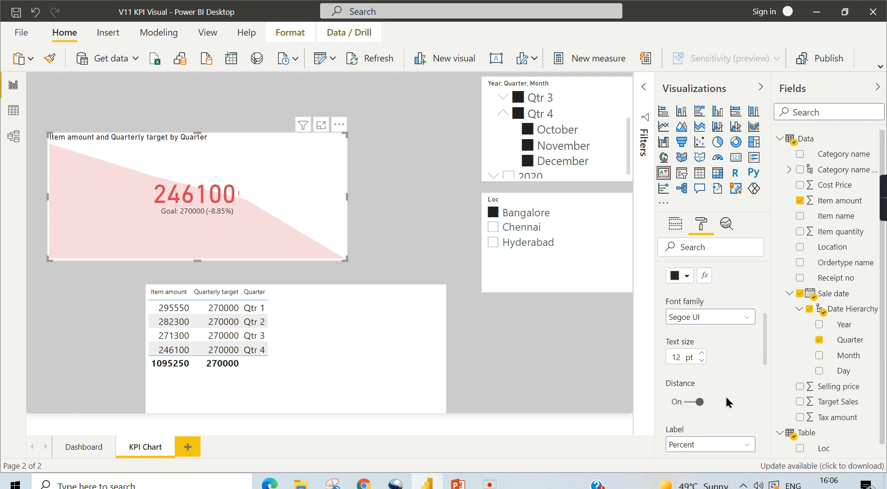
pyautogui.click(686, 401)
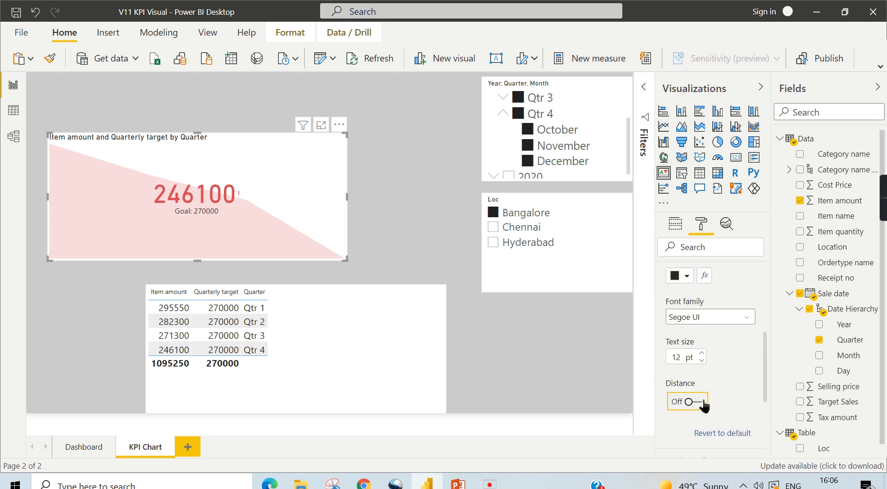
pyautogui.click(686, 401)
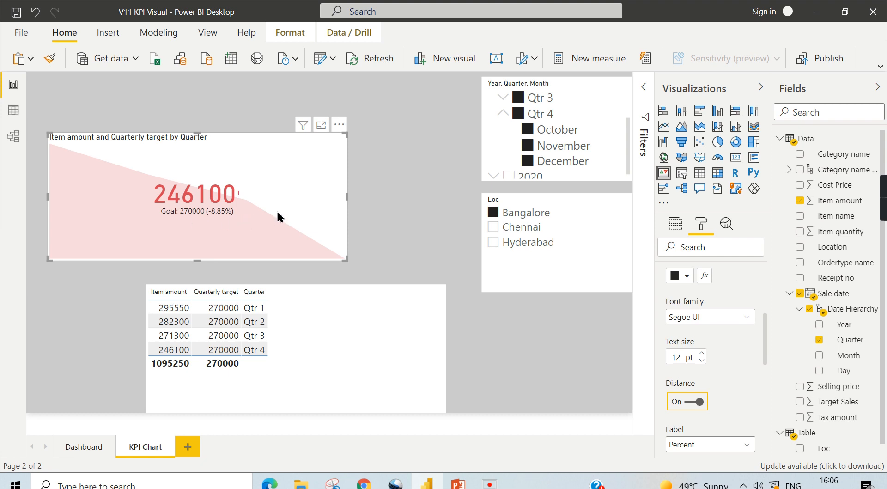
pyautogui.moveTo(731, 417)
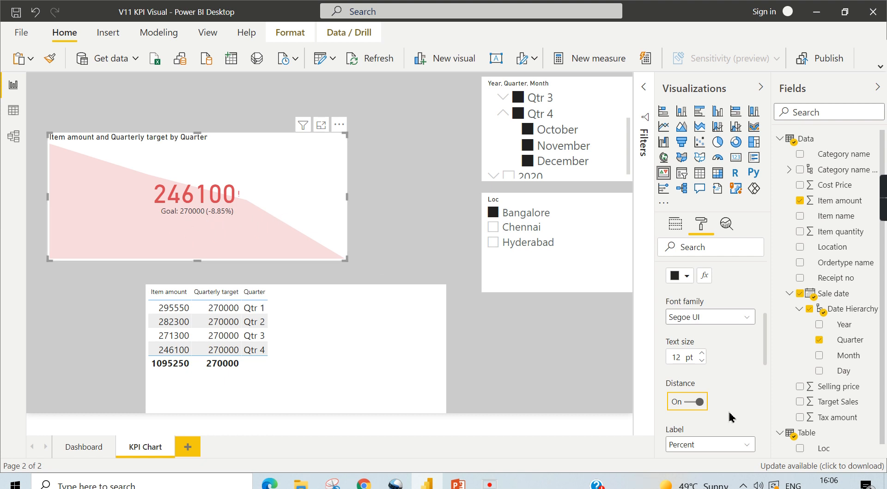
pyautogui.moveTo(737, 356)
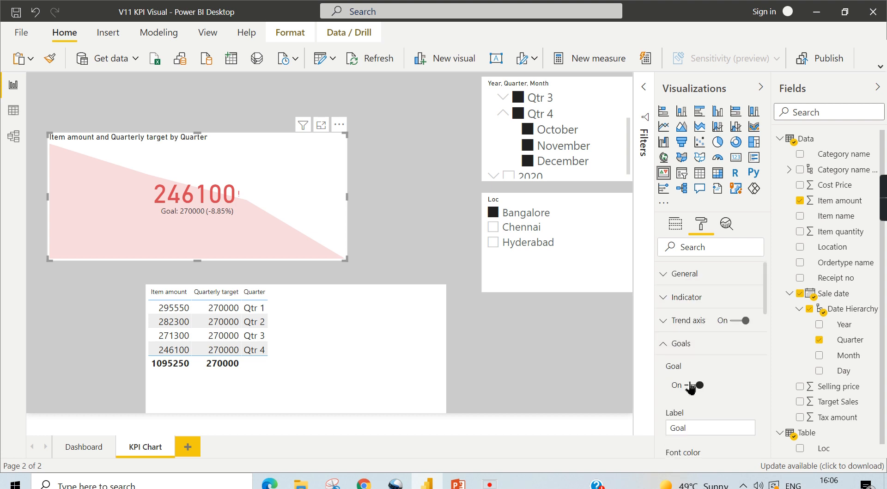
pyautogui.click(695, 384)
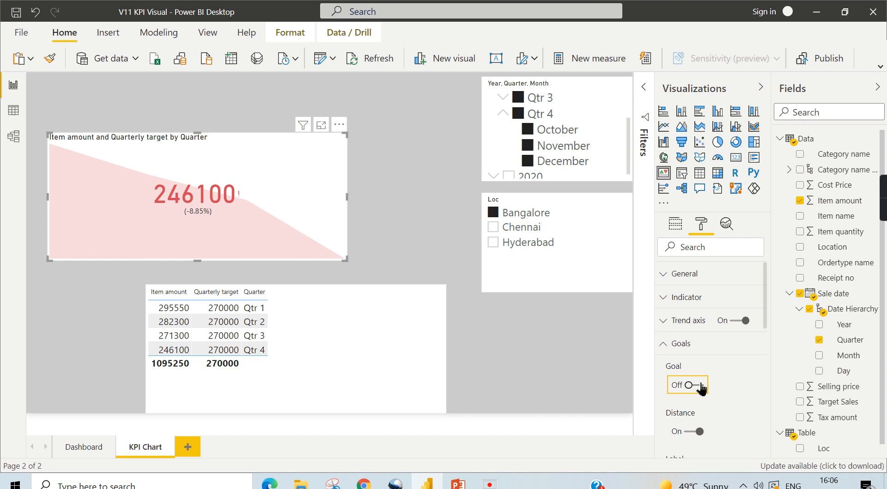
pyautogui.click(686, 384)
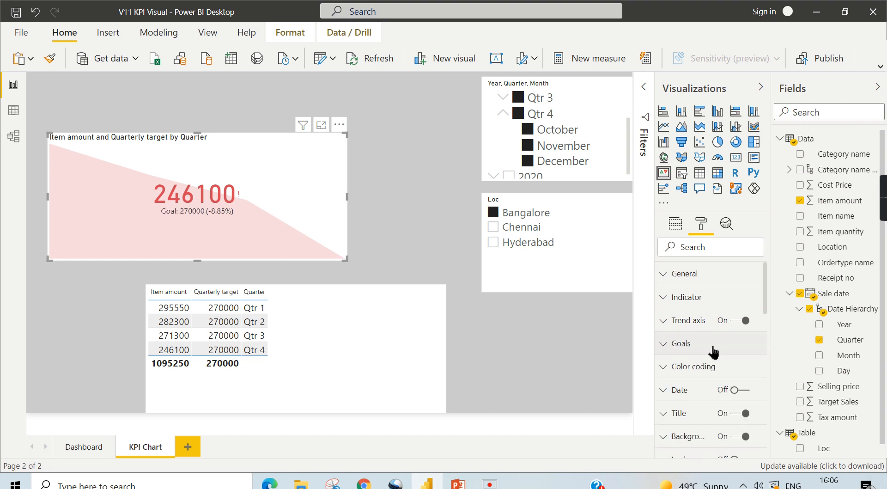
# Expand Color coding, preview Low is good, then set Direction back to High is good
pyautogui.scroll(-3)
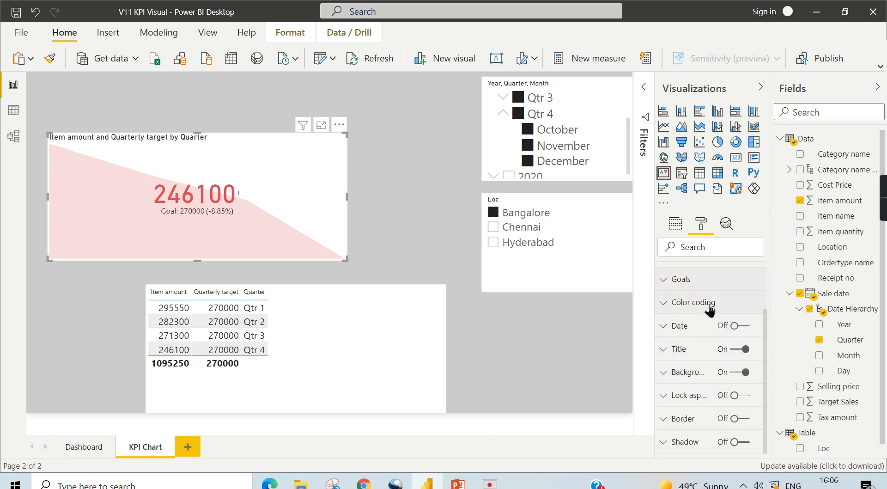
pyautogui.click(694, 302)
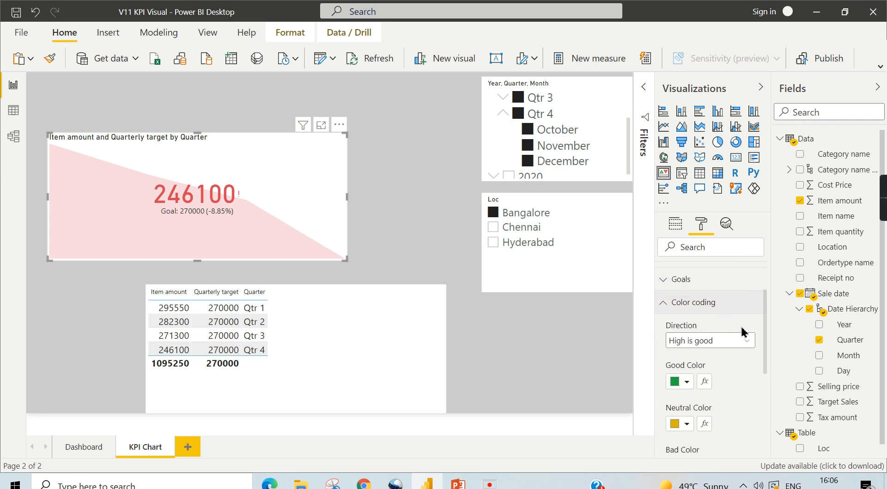
pyautogui.moveTo(731, 302)
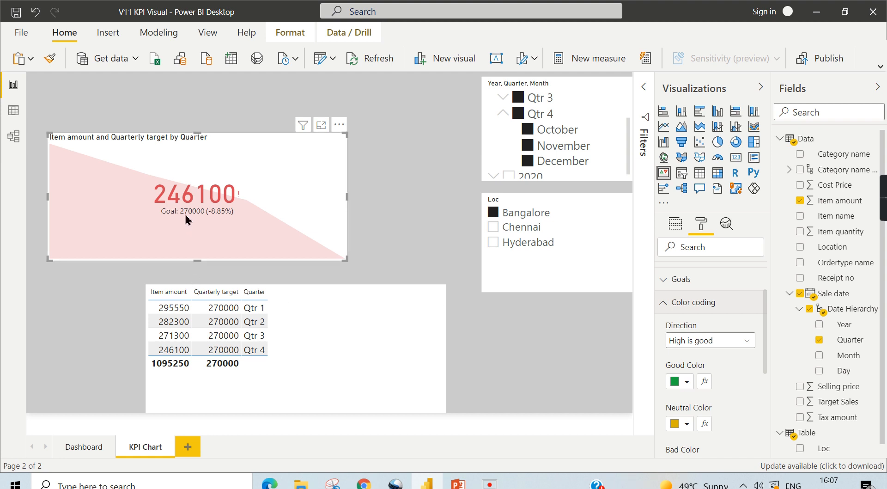
pyautogui.moveTo(212, 220)
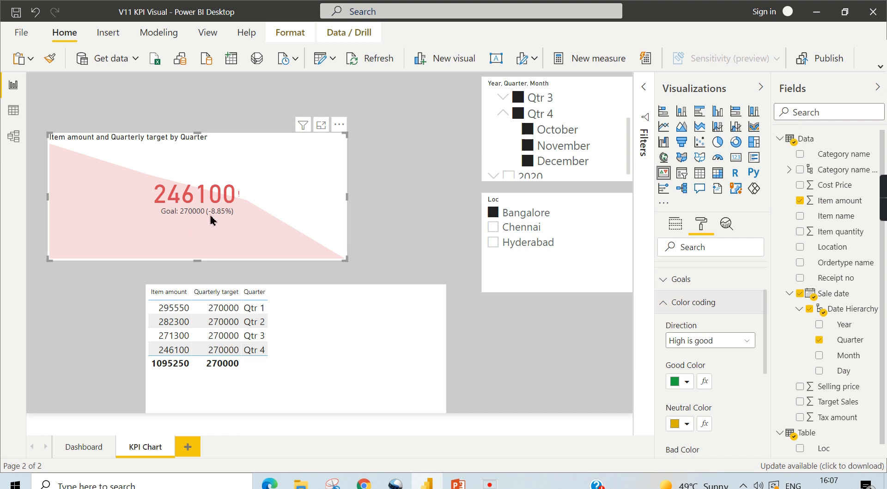
pyautogui.moveTo(184, 222)
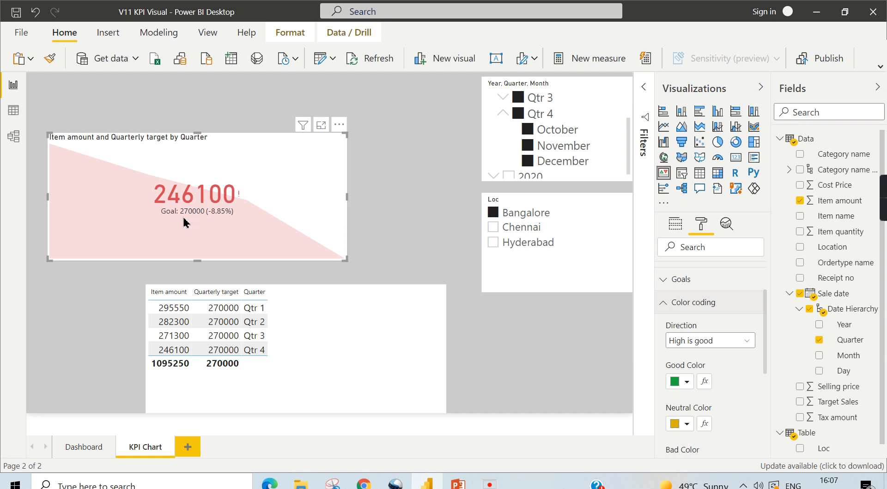
pyautogui.moveTo(355, 236)
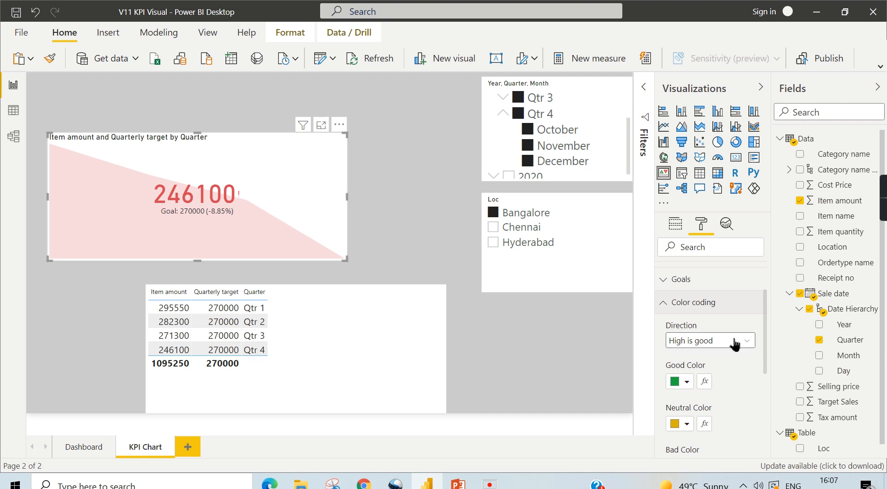
pyautogui.click(710, 340)
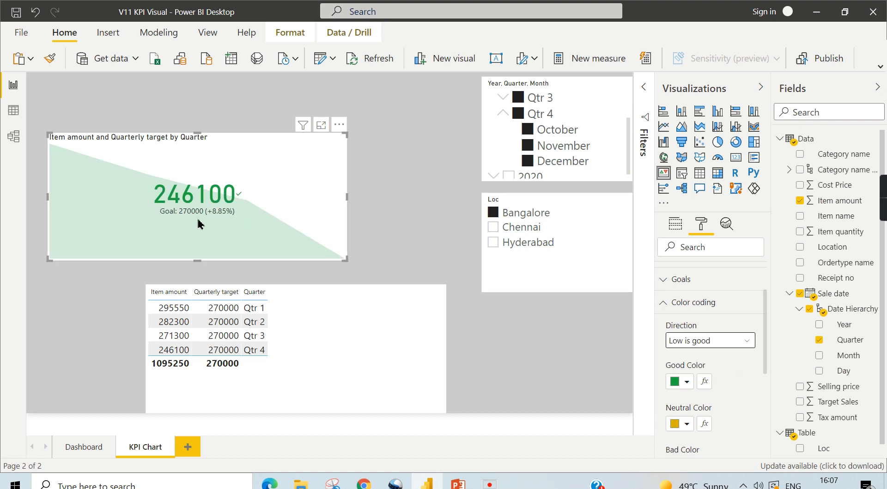
pyautogui.moveTo(244, 230)
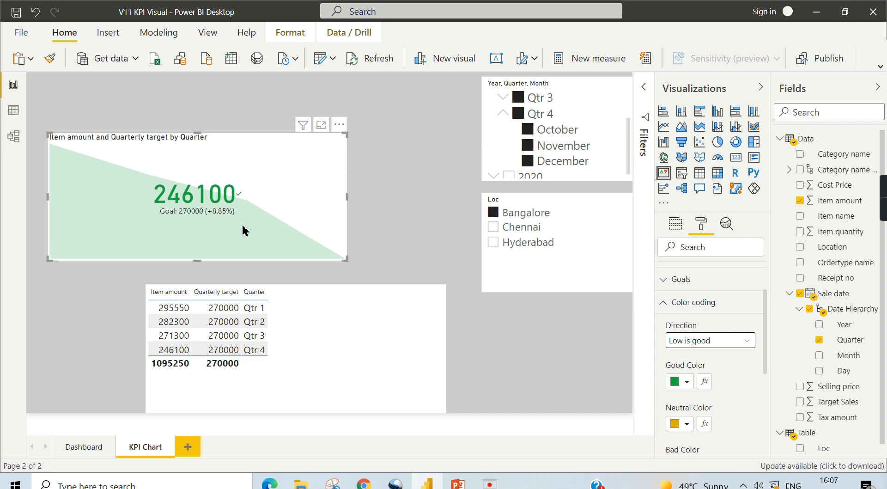
pyautogui.moveTo(241, 230)
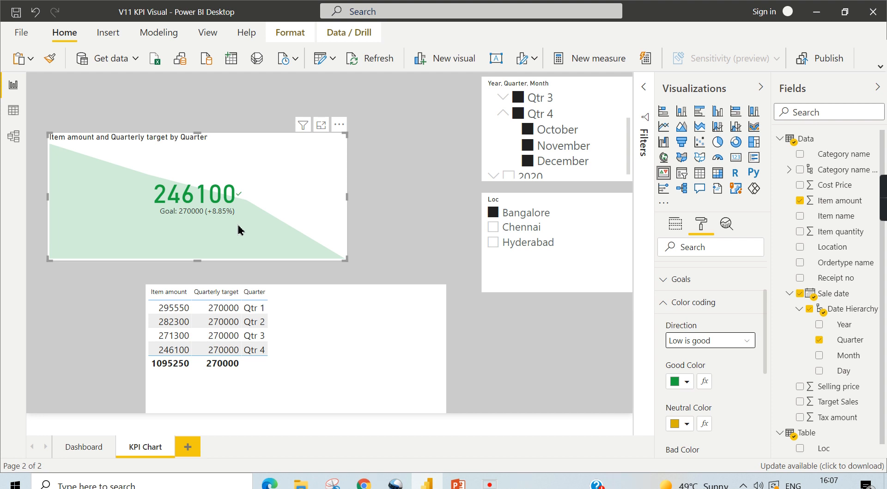
pyautogui.moveTo(225, 231)
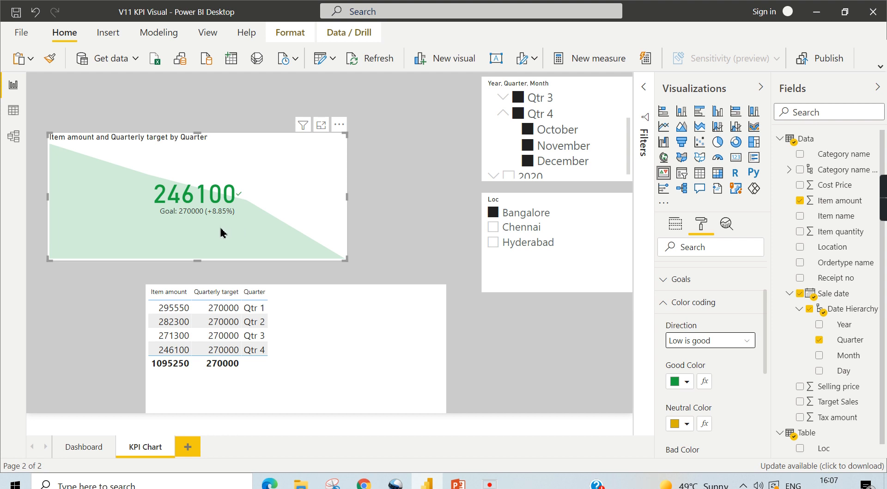
pyautogui.moveTo(782, 354)
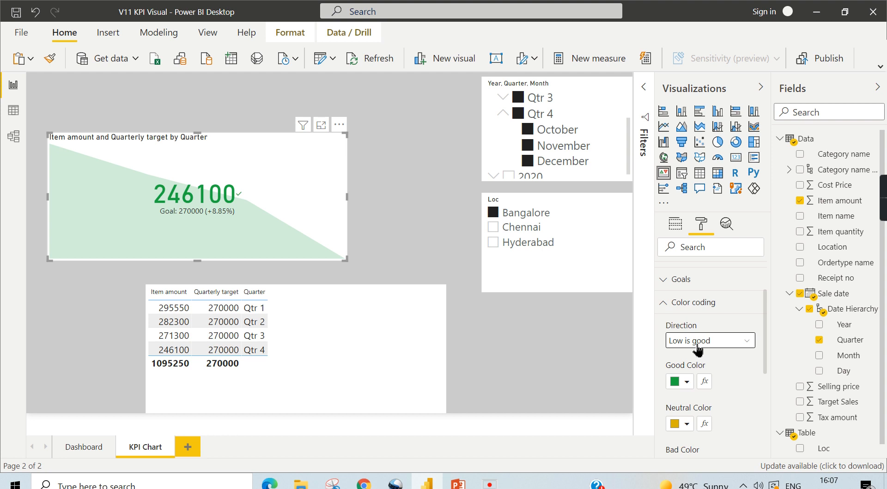
pyautogui.click(709, 341)
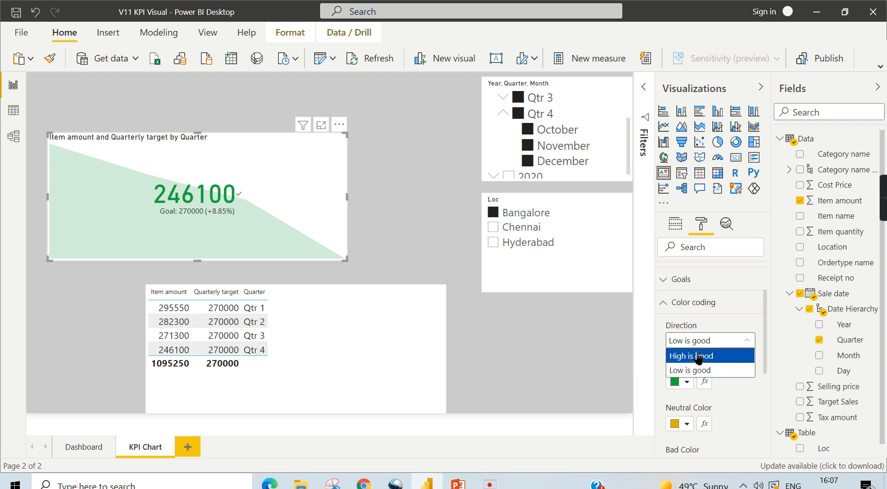
pyautogui.click(689, 355)
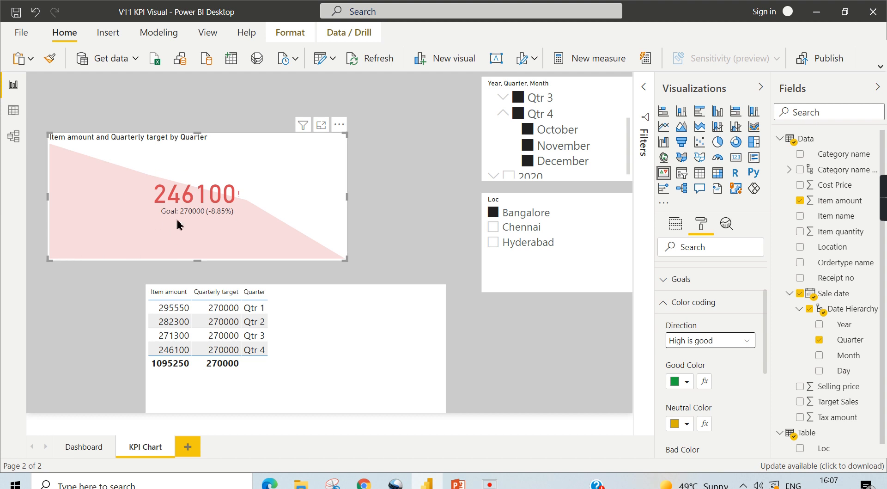
pyautogui.moveTo(554, 353)
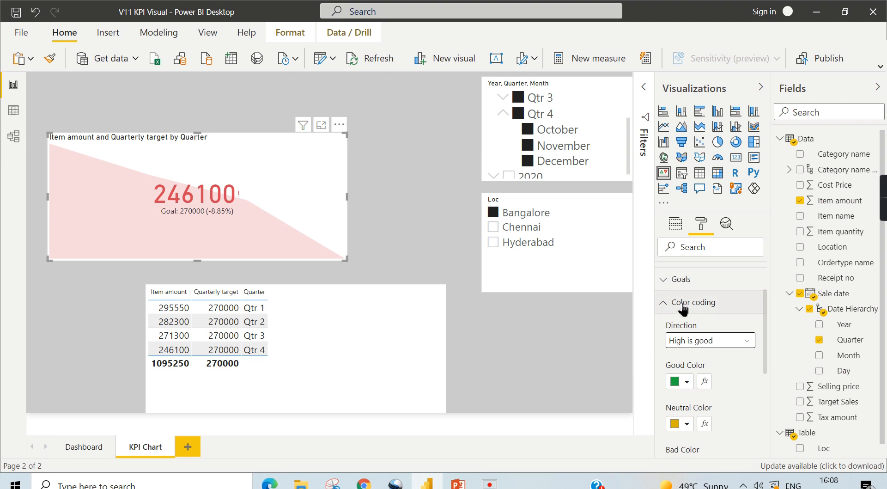
# Collapse the KPI's Color coding section in the Format pane
pyautogui.click(689, 302)
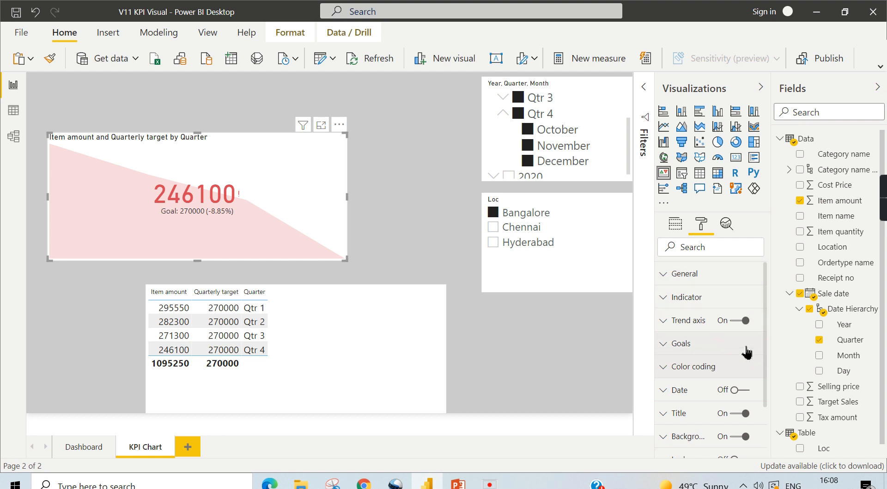
pyautogui.moveTo(746, 352)
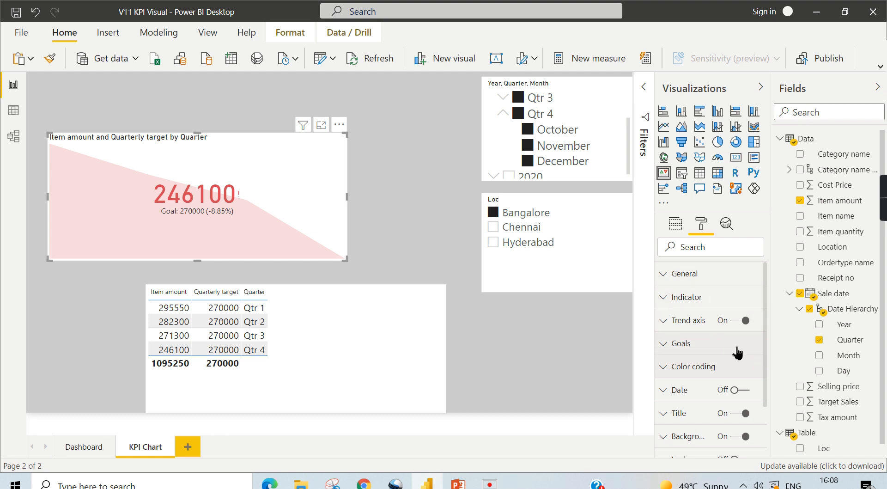
pyautogui.scroll(-3)
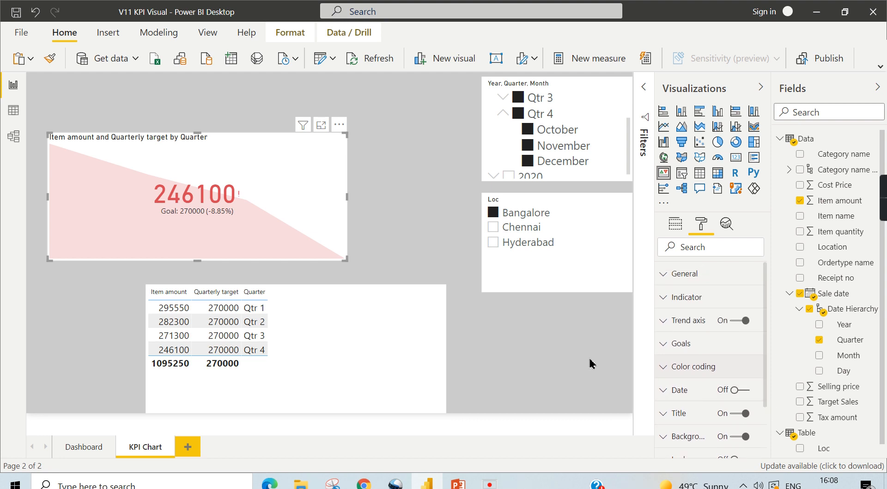
pyautogui.moveTo(562, 356)
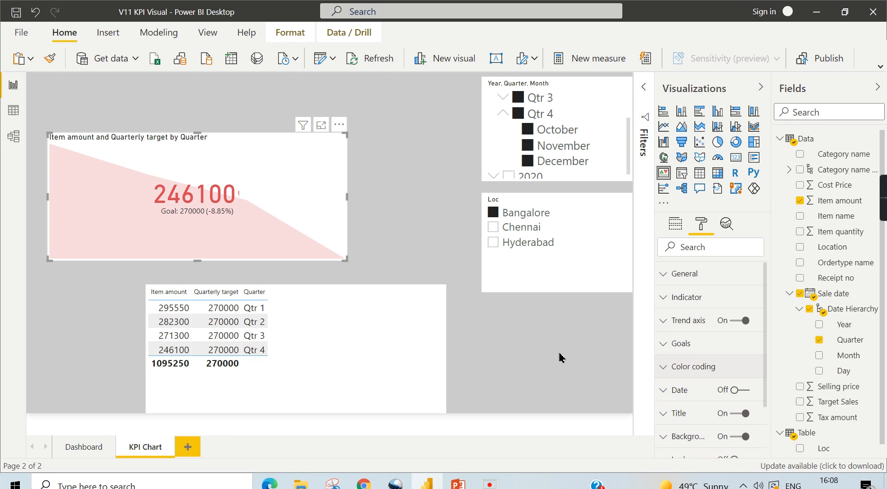
pyautogui.moveTo(555, 360)
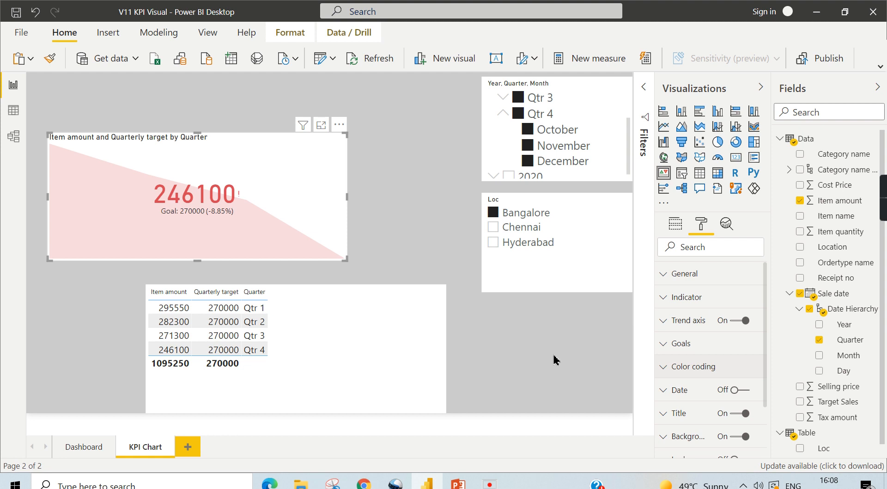